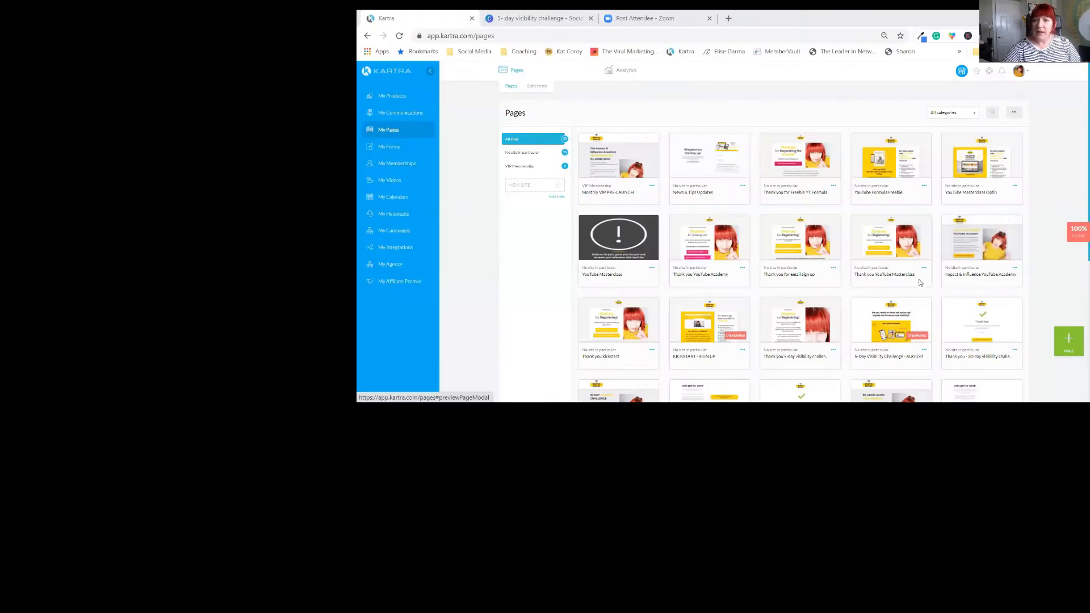
{"action": "mouse_move", "coordinate": [922, 289]}
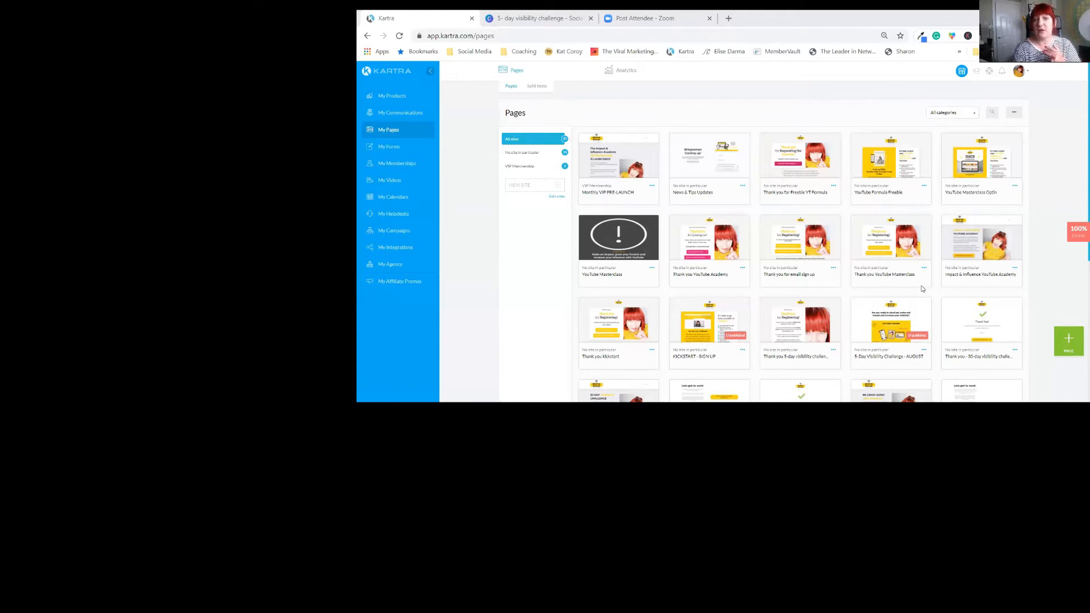
{"action": "mouse_move", "coordinate": [732, 262]}
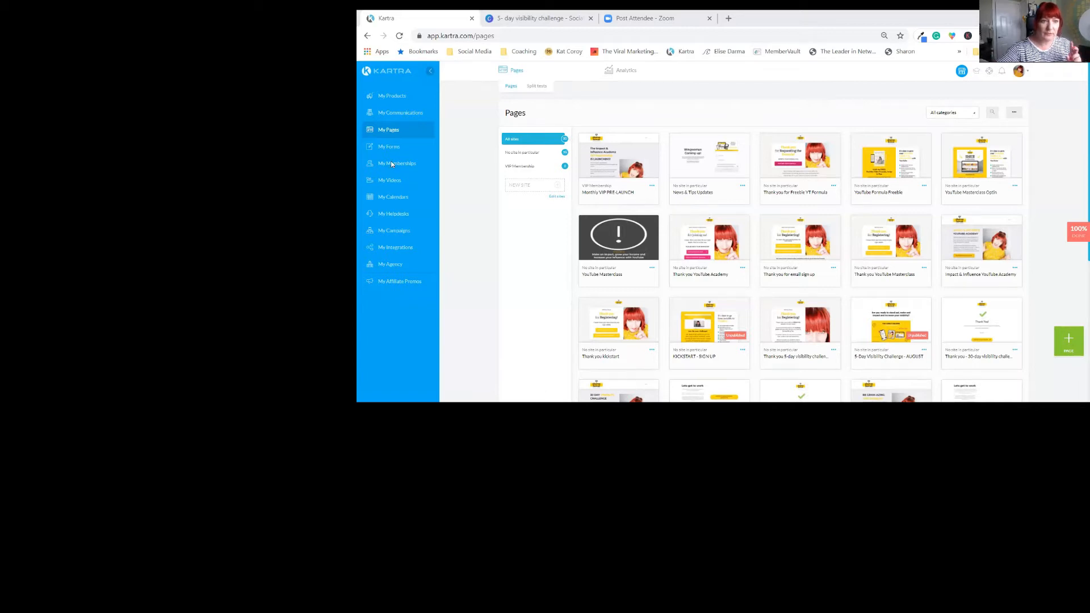
- Go to My Memberships and bring up the edit prompt for the Visibility Challenge membership
{"action": "left_click", "coordinate": [397, 164]}
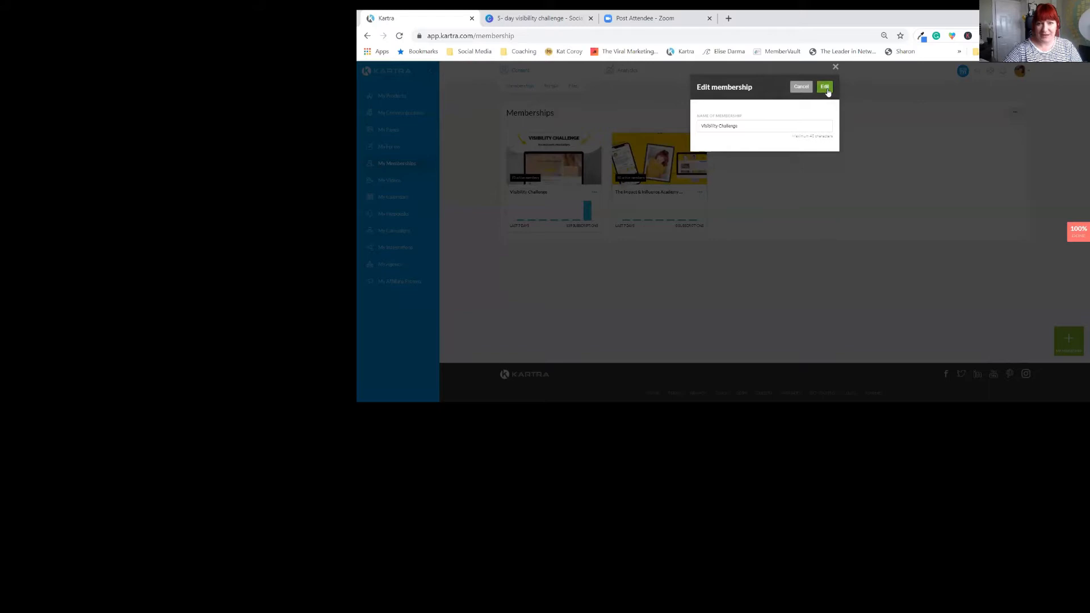
- Confirm editing Visibility Challenge and save its basic info to reach the contents step
{"action": "left_click", "coordinate": [824, 86]}
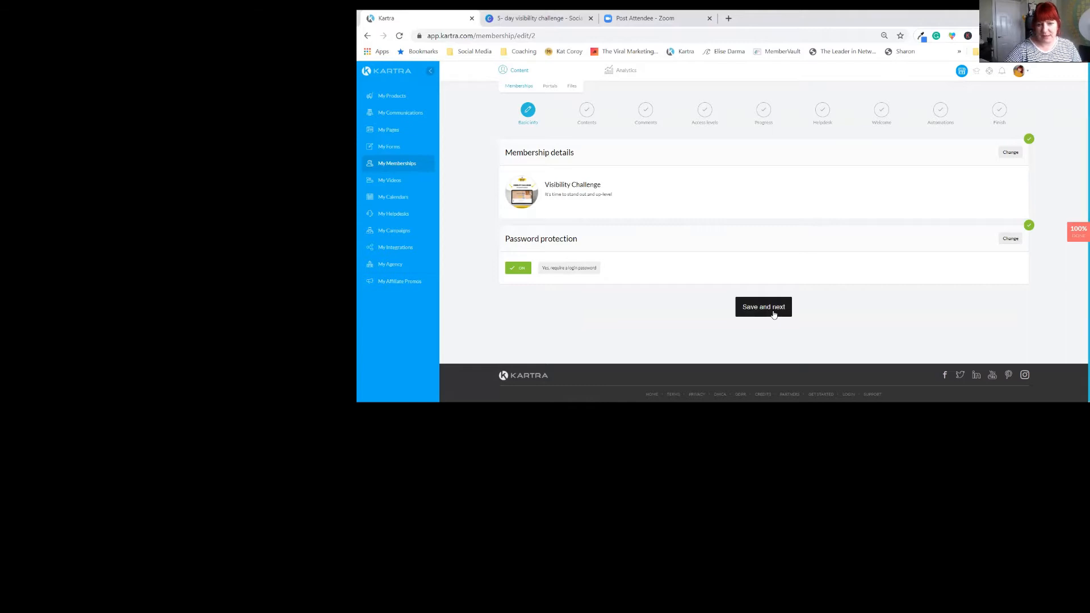
{"action": "left_click", "coordinate": [763, 307]}
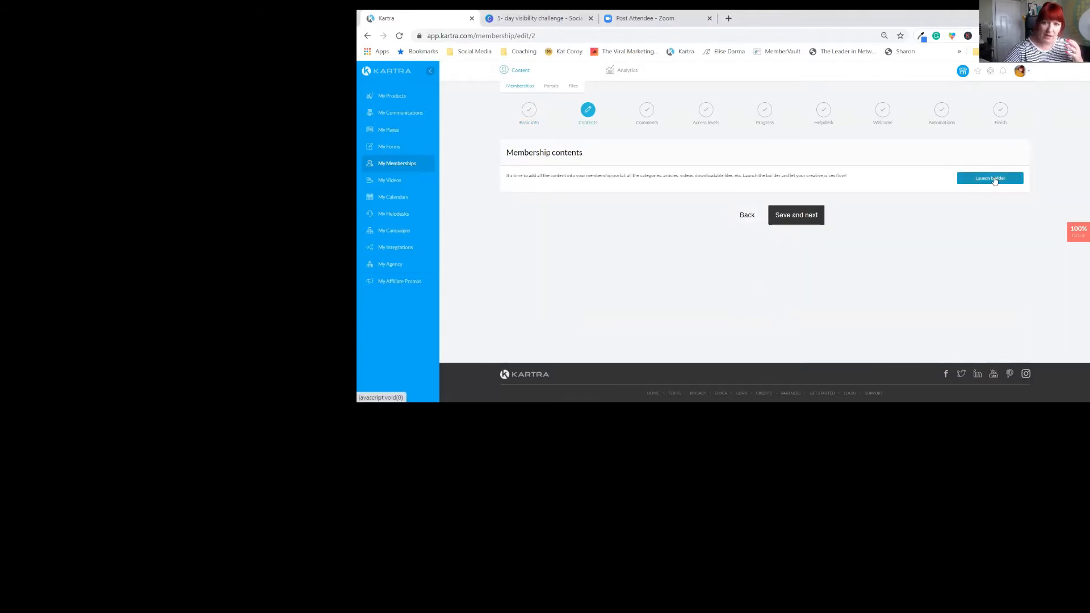
- Launch the portal builder and view the posts under a challenge Day tab
{"action": "left_click", "coordinate": [990, 178]}
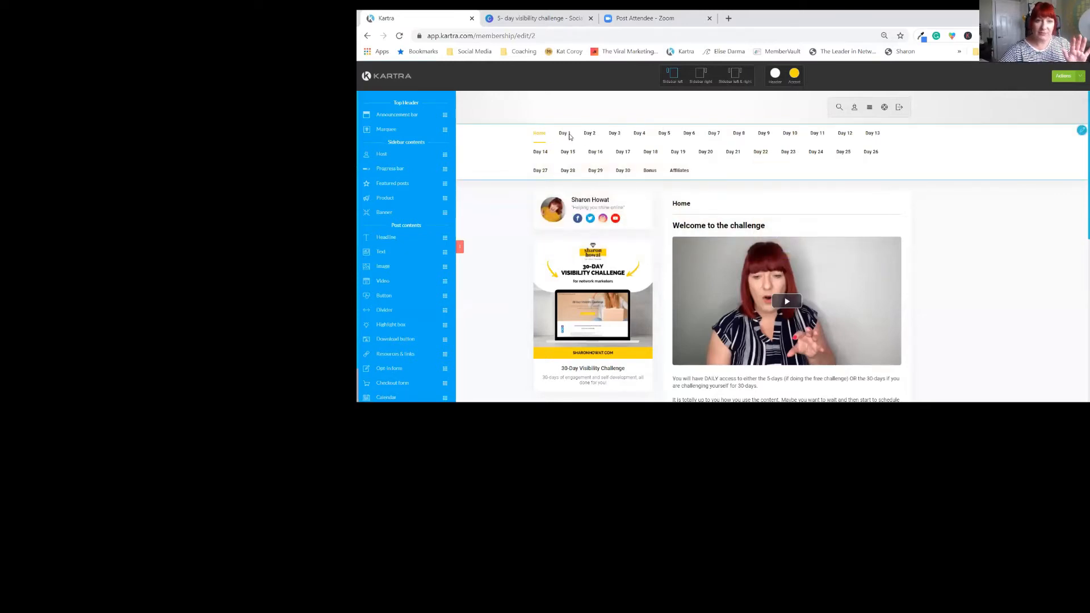
{"action": "left_click", "coordinate": [664, 133]}
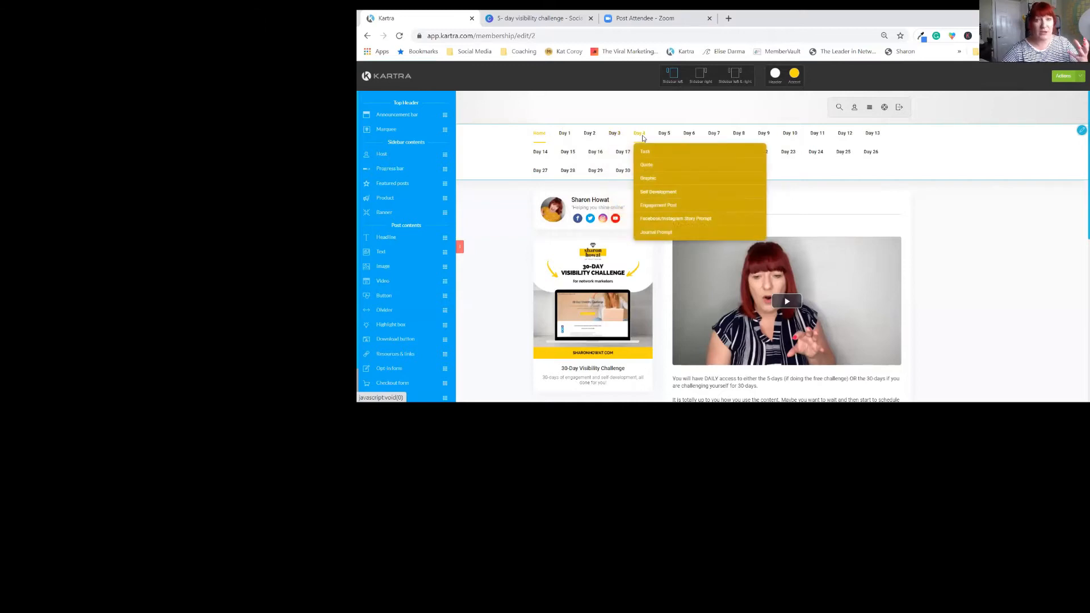
{"action": "mouse_move", "coordinate": [631, 146]}
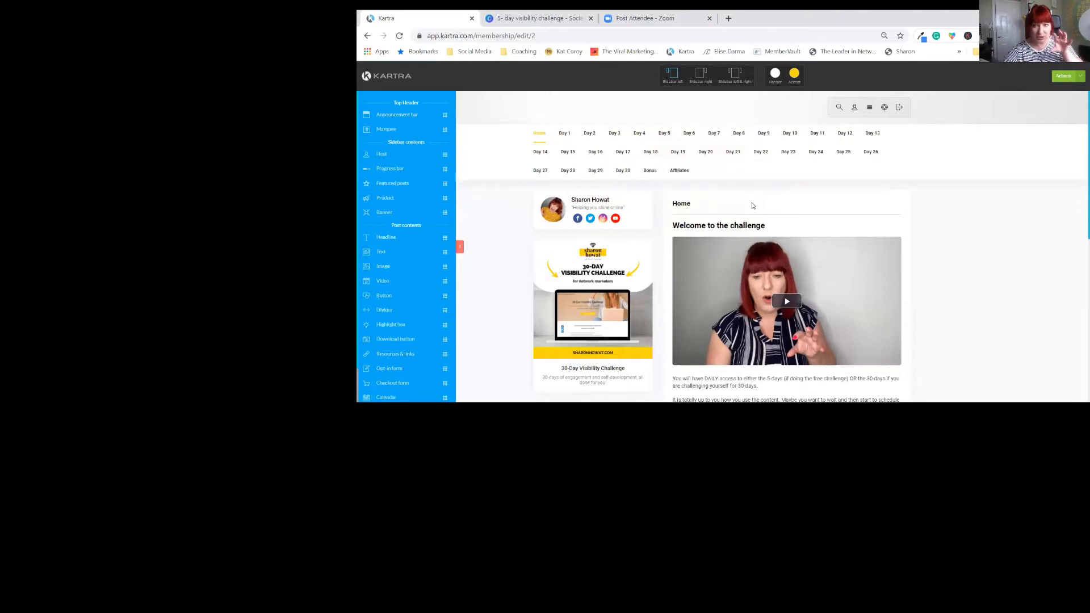
{"action": "mouse_move", "coordinate": [853, 108]}
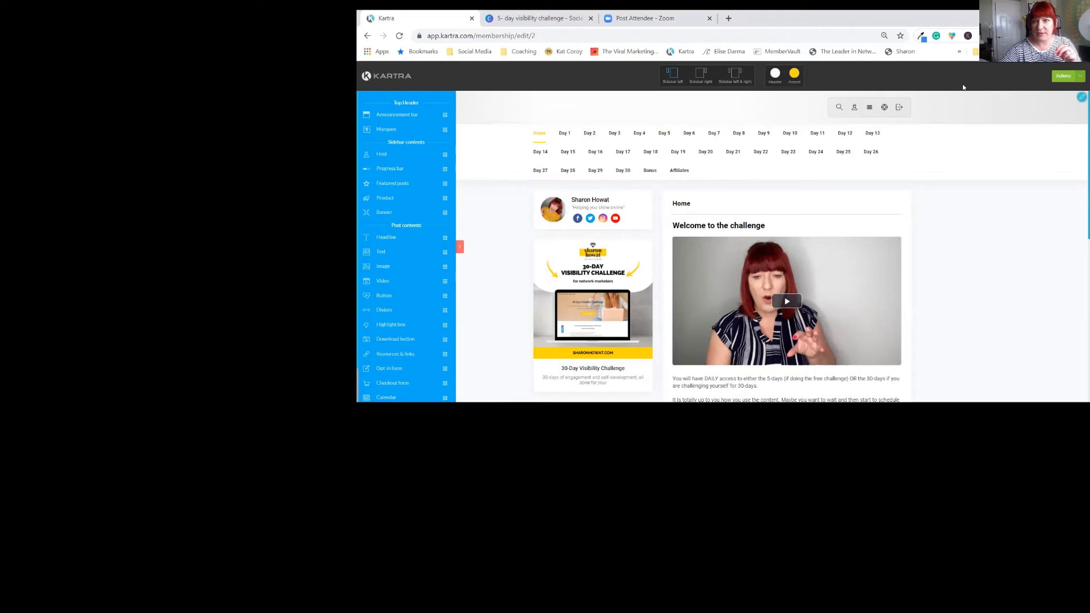
- Close the builder and save the Contents and Comments steps to reach access levels
{"action": "left_click", "coordinate": [1067, 75]}
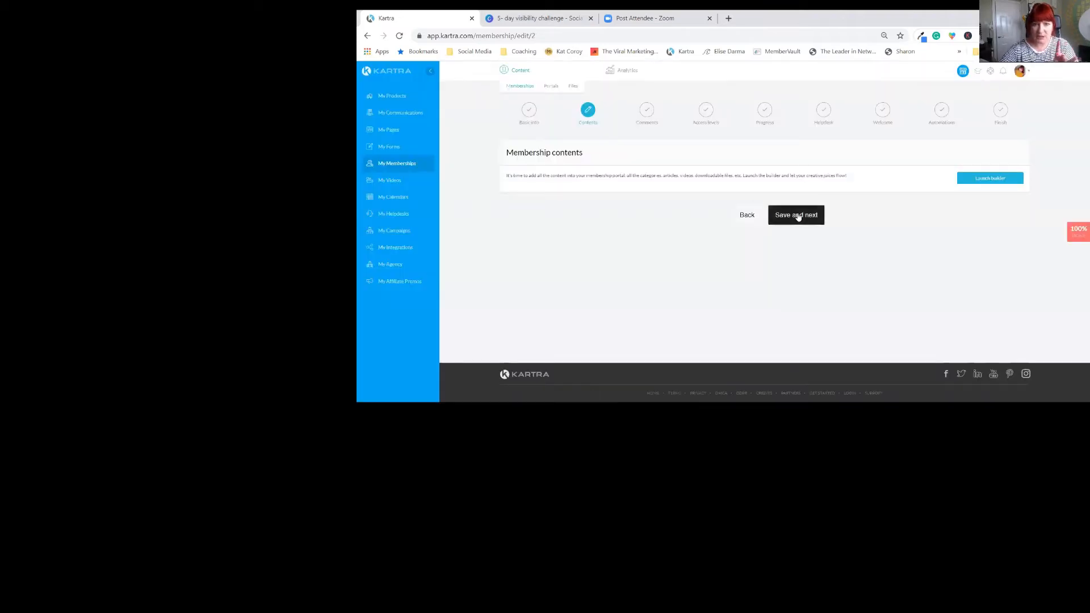
{"action": "left_click", "coordinate": [796, 215]}
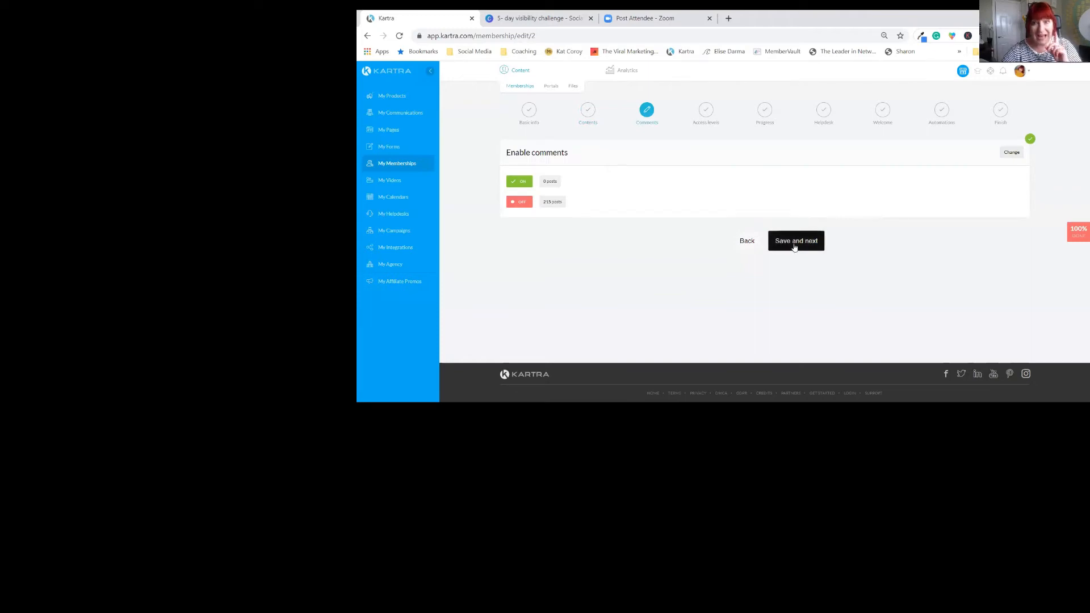
{"action": "left_click", "coordinate": [796, 240]}
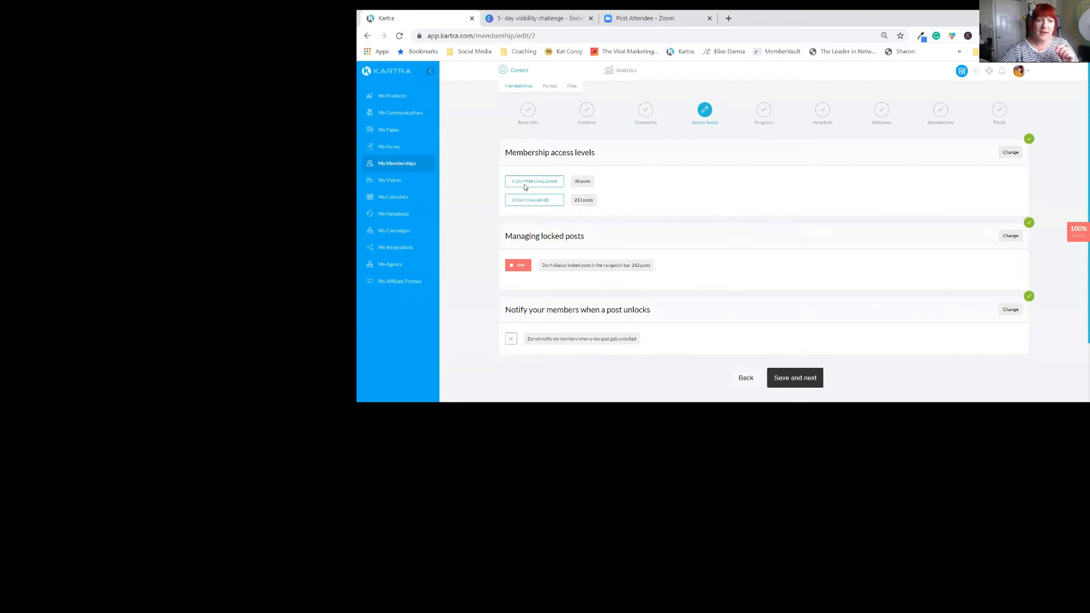
{"action": "mouse_move", "coordinate": [539, 189]}
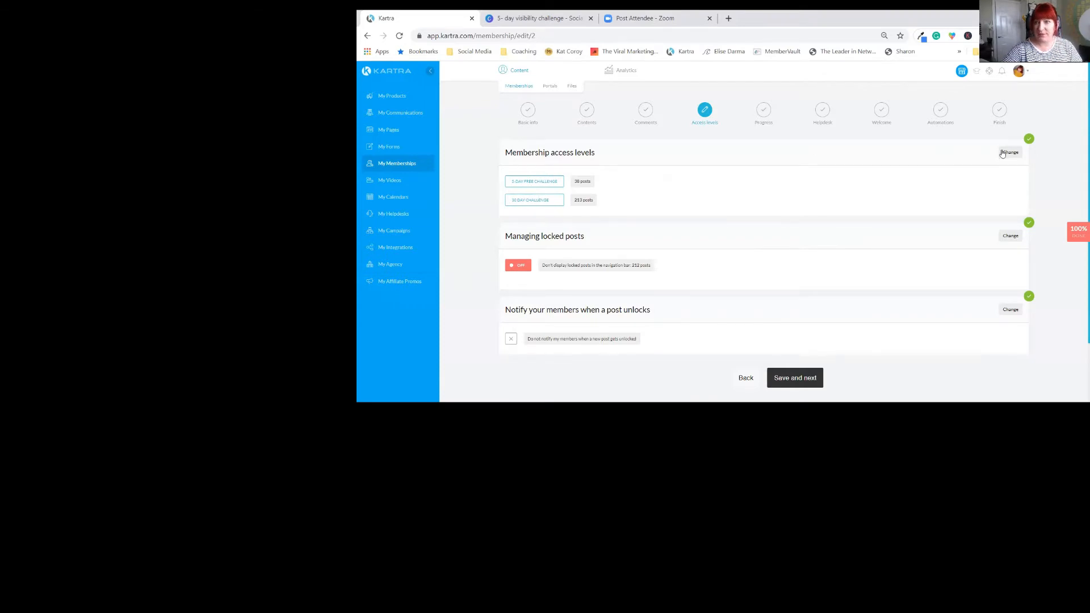
- Review access levels: Days 1–5 for the 5-day free challenge, all days for 30-day
{"action": "left_click", "coordinate": [1010, 153]}
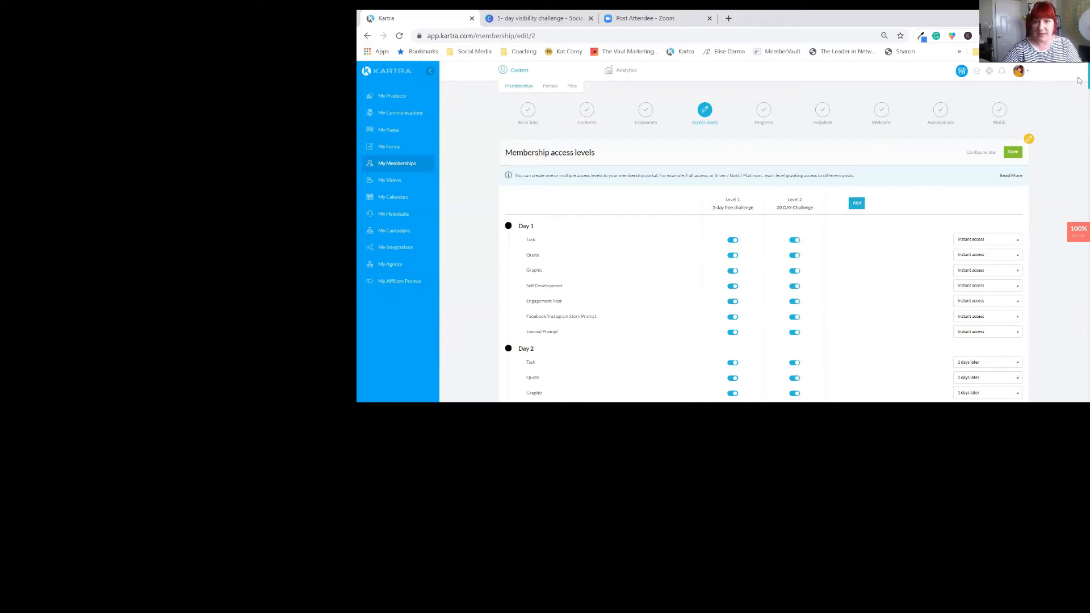
{"action": "scroll", "scroll_direction": "down", "scroll_amount": 3}
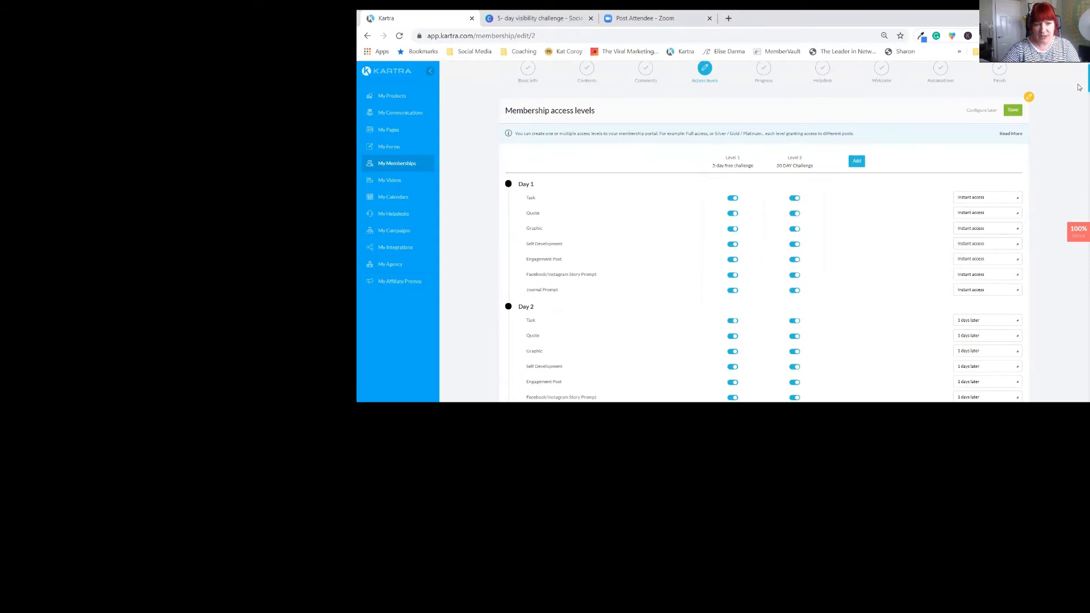
{"action": "scroll", "scroll_direction": "down", "scroll_amount": 3}
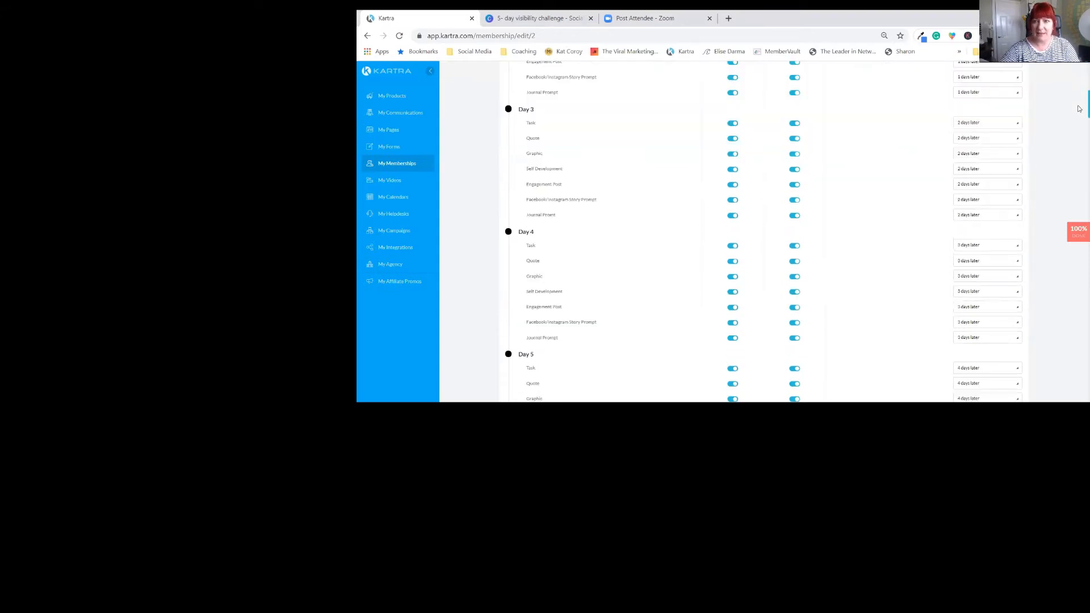
{"action": "scroll", "scroll_direction": "down", "scroll_amount": 3}
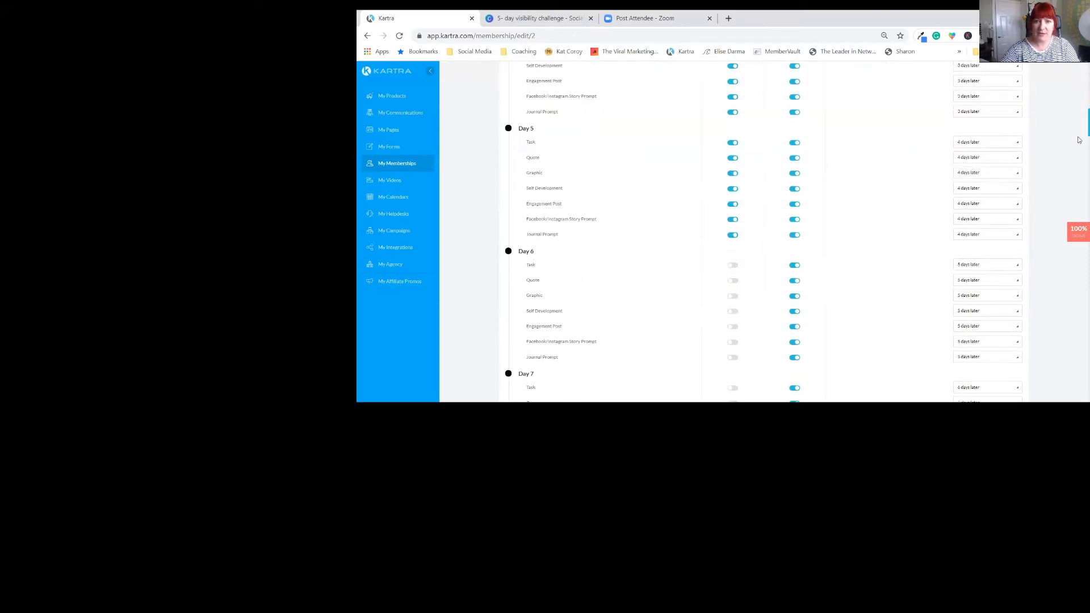
{"action": "scroll", "scroll_direction": "down", "scroll_amount": 3}
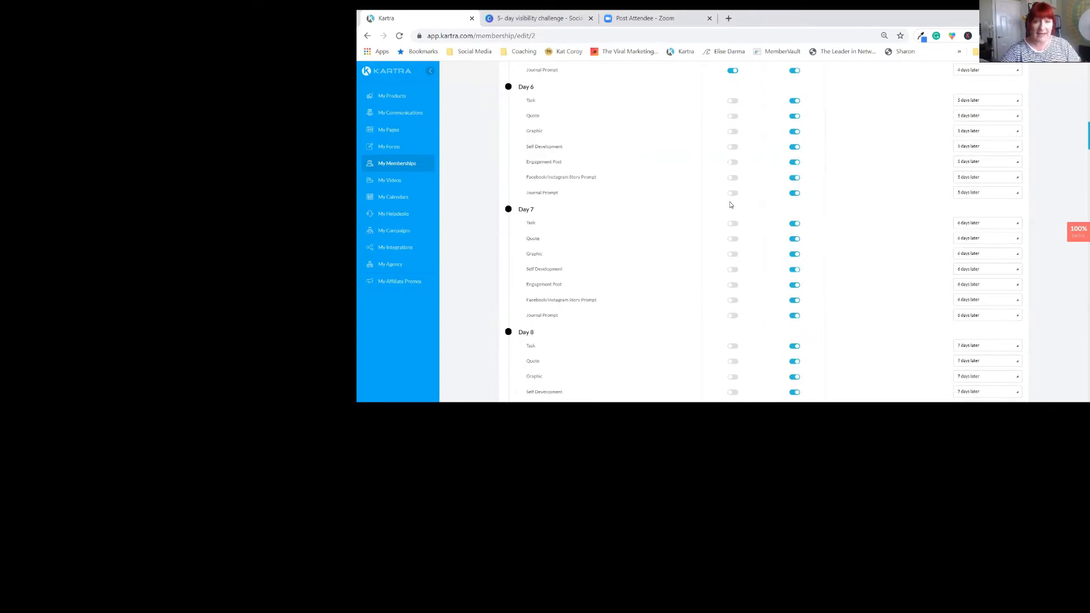
{"action": "mouse_move", "coordinate": [873, 136]}
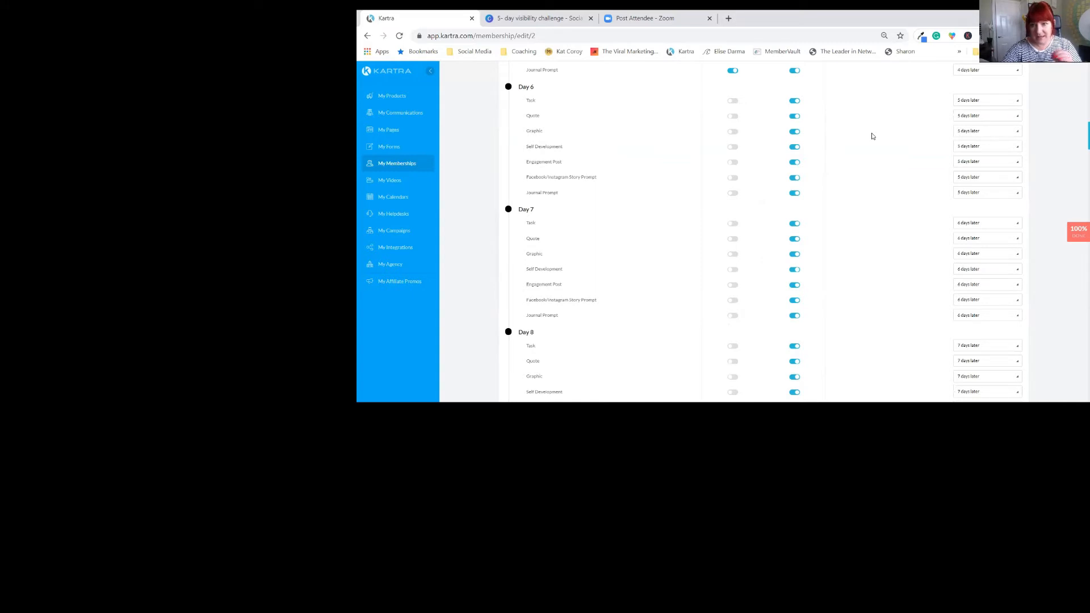
{"action": "mouse_move", "coordinate": [958, 139]}
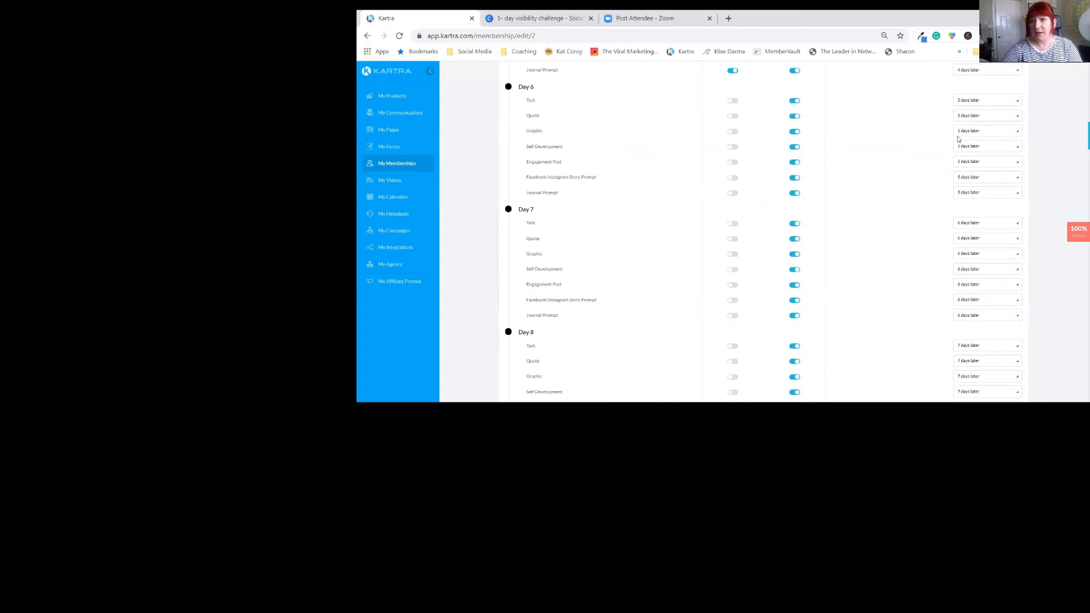
{"action": "scroll", "scroll_direction": "up", "scroll_amount": 3}
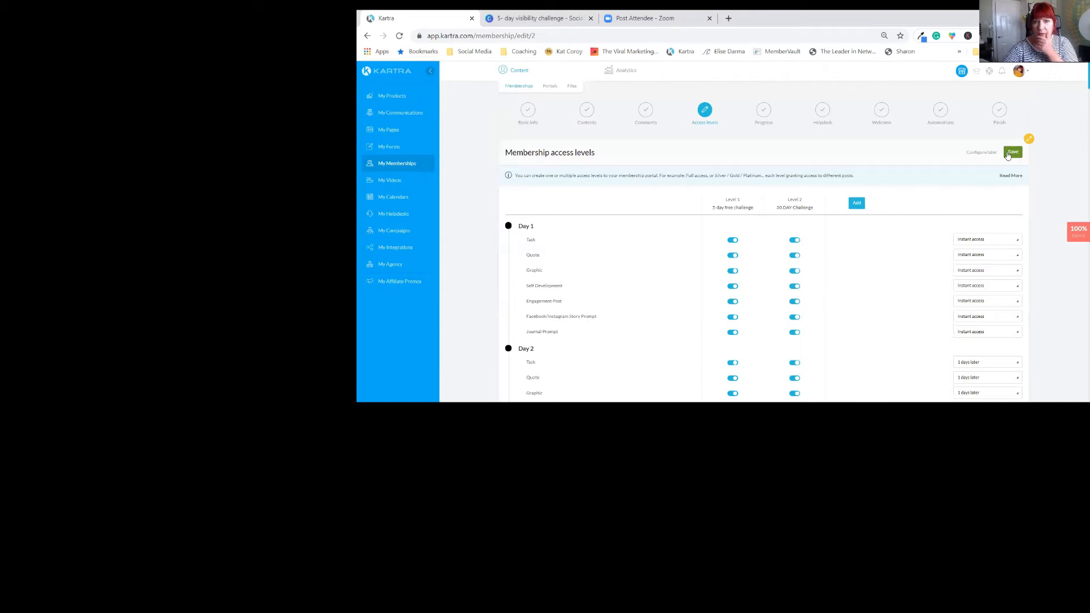
- Save access levels, progress bar, helpdesk and welcome steps, then view advanced automations
{"action": "left_click", "coordinate": [1012, 152]}
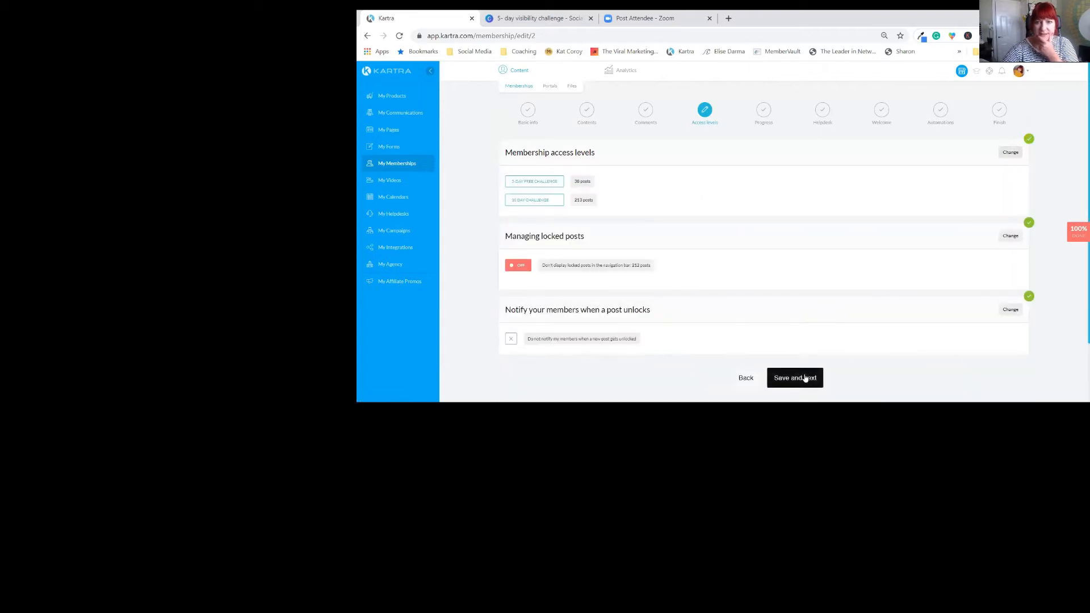
{"action": "left_click", "coordinate": [794, 377]}
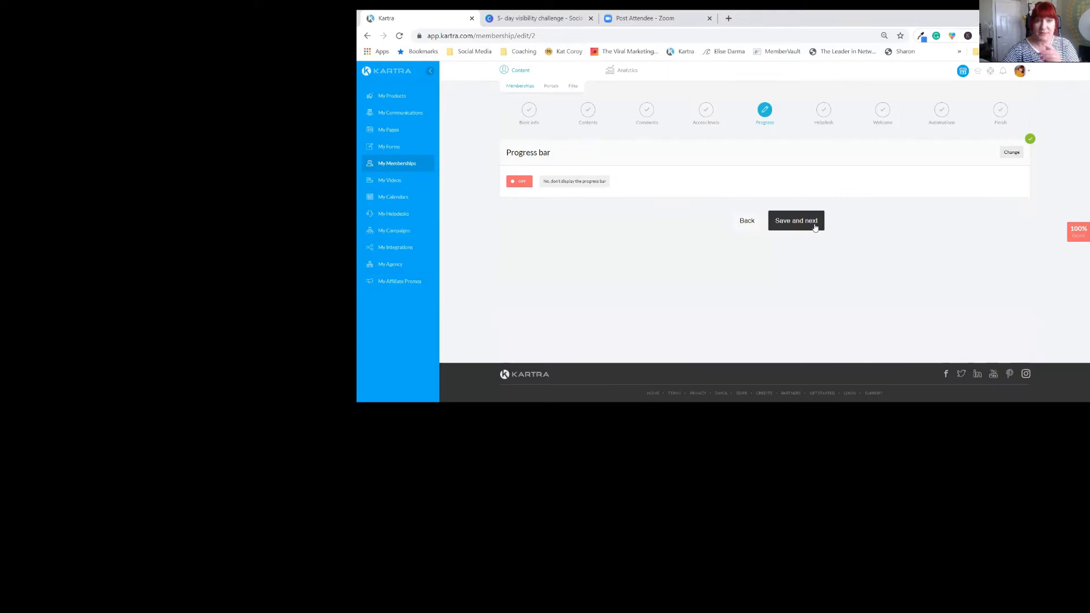
{"action": "left_click", "coordinate": [796, 220]}
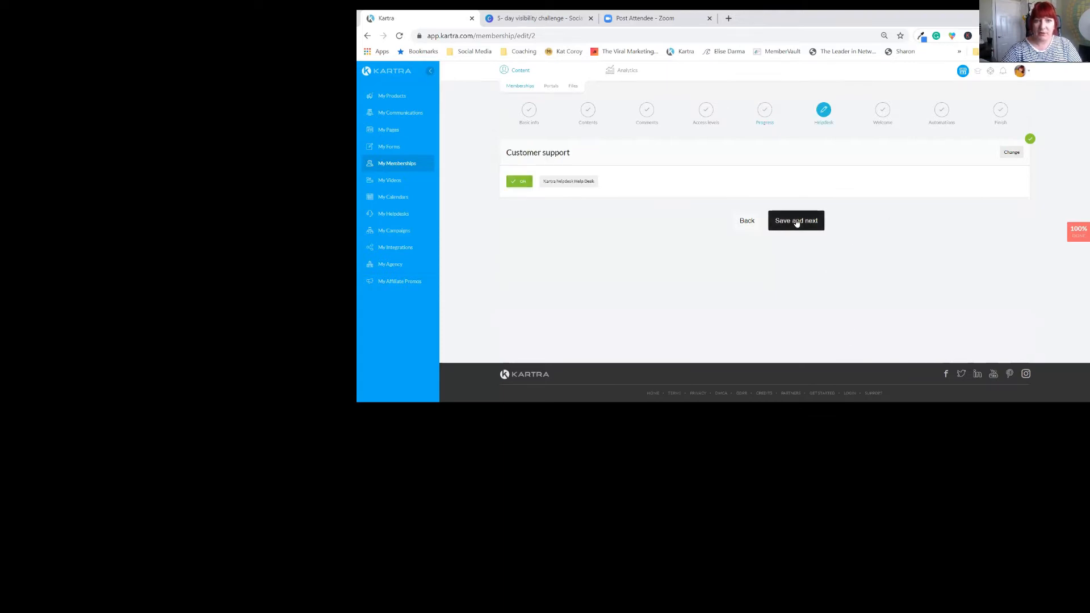
{"action": "left_click", "coordinate": [796, 221]}
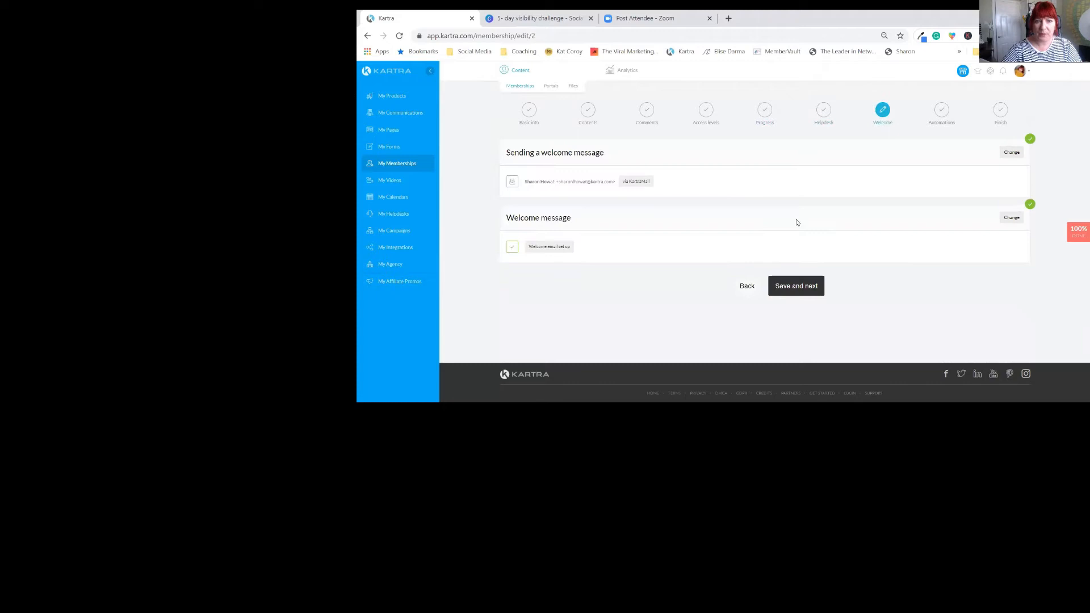
{"action": "left_click", "coordinate": [796, 286]}
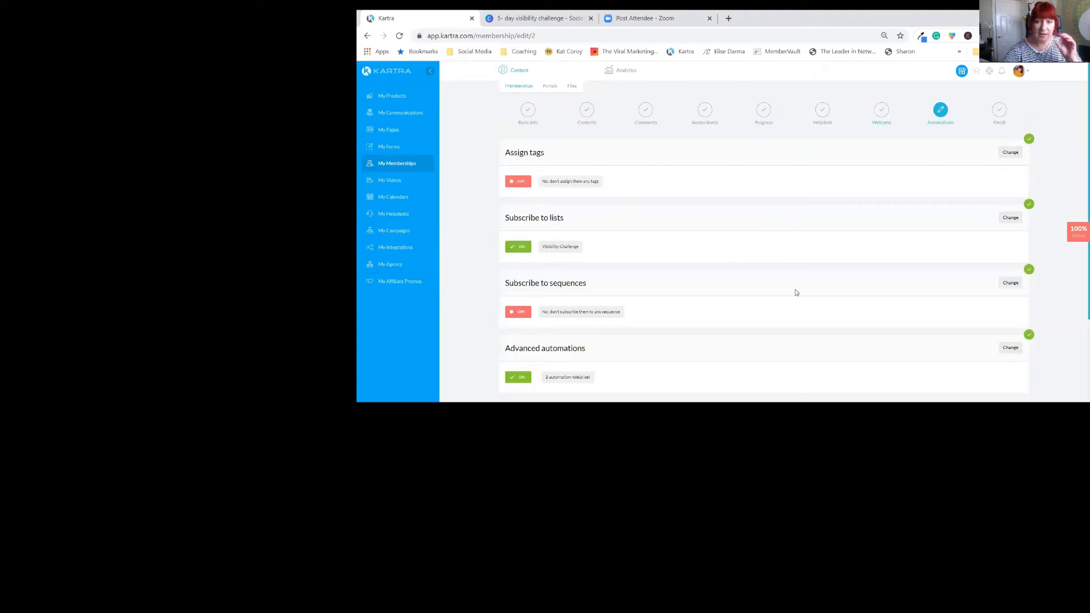
{"action": "mouse_move", "coordinate": [1067, 131]}
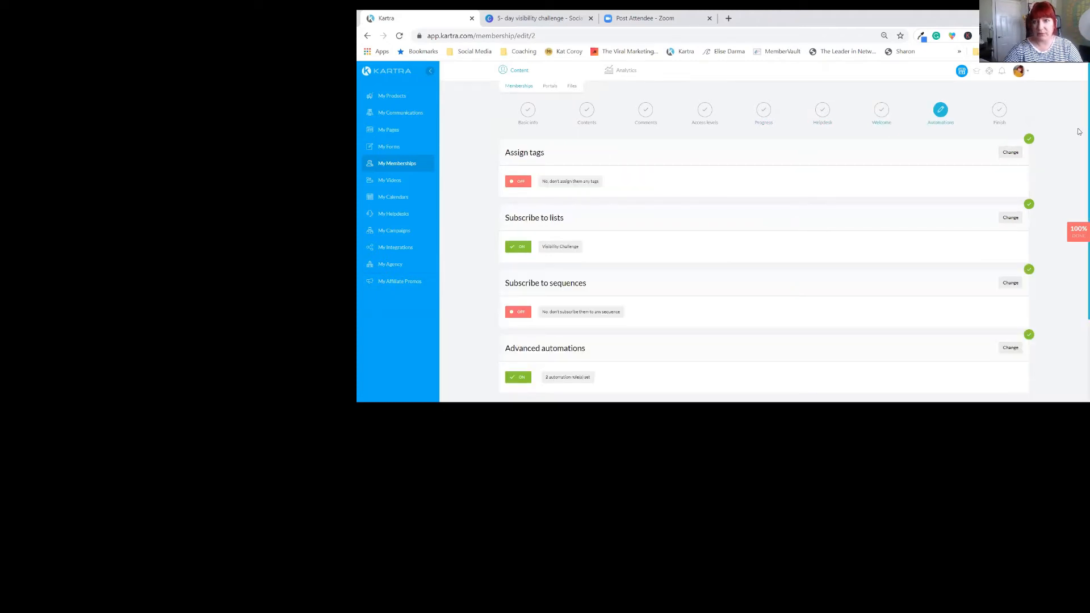
{"action": "scroll", "scroll_direction": "down", "scroll_amount": 3}
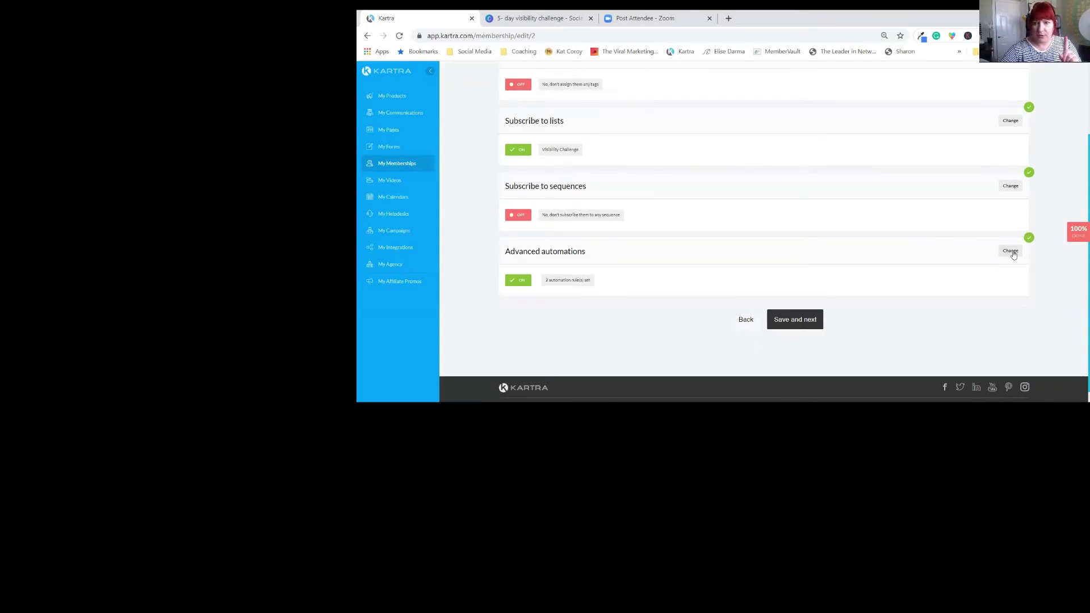
- Open advanced automations and review the 5-day and 30 DAY Challenge list-subscription rules
{"action": "left_click", "coordinate": [1010, 251]}
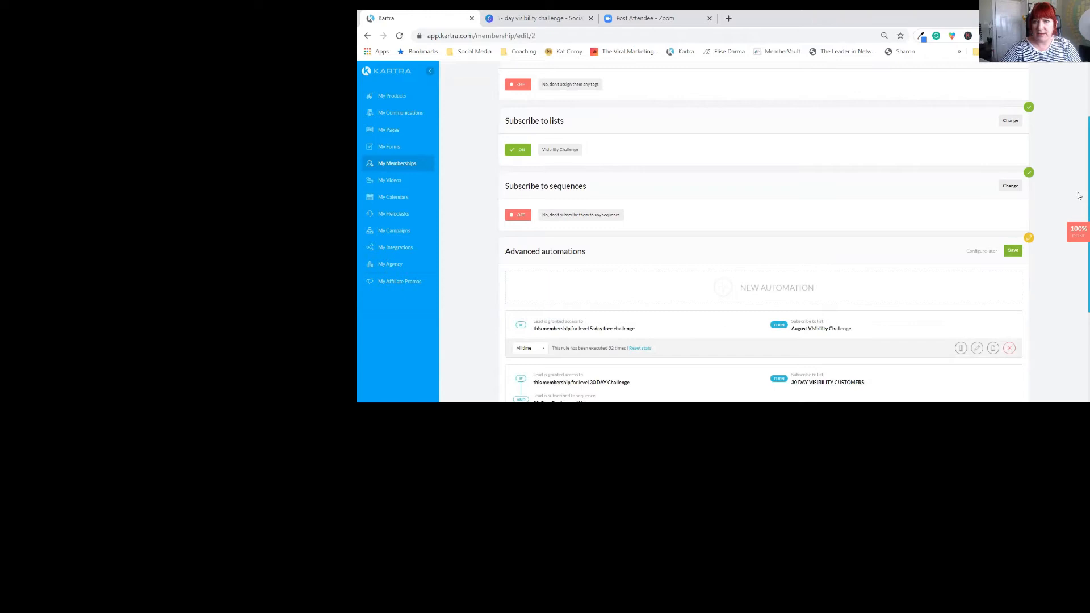
{"action": "scroll", "scroll_direction": "down", "scroll_amount": 3}
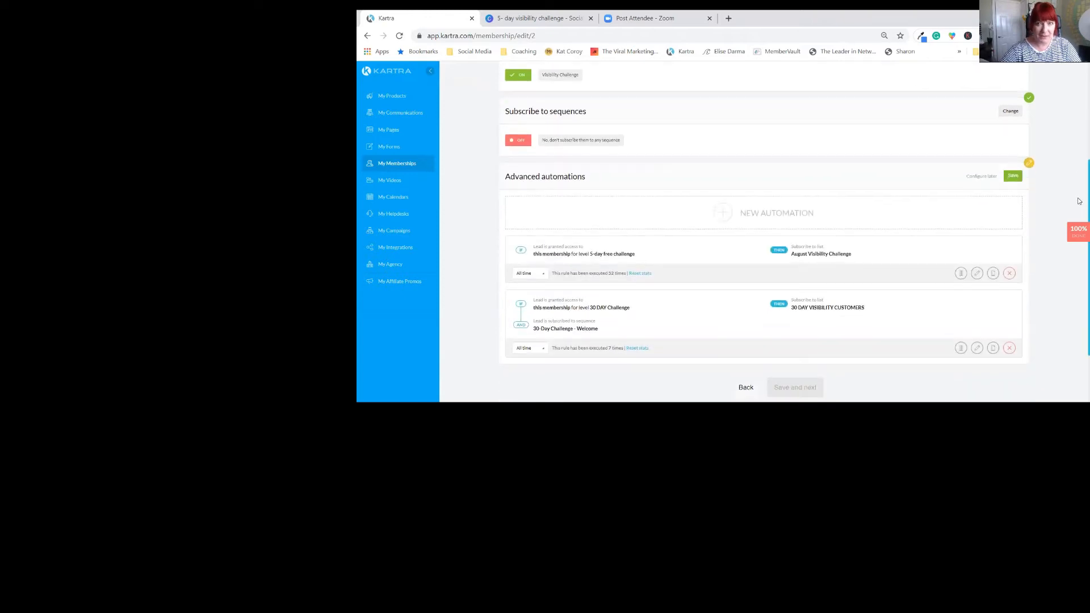
{"action": "scroll", "scroll_direction": "down", "scroll_amount": 3}
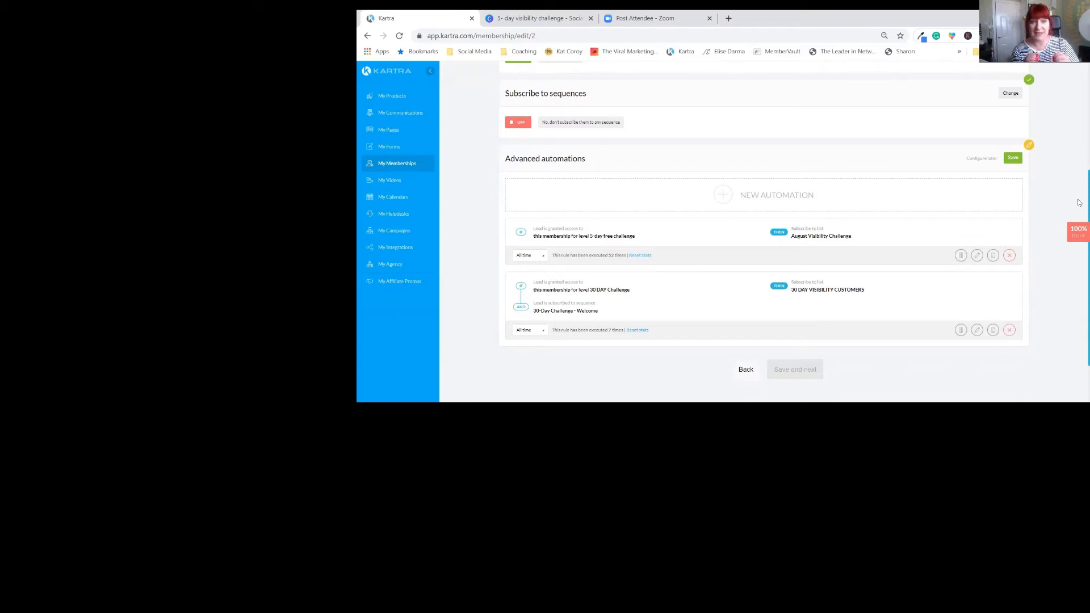
{"action": "mouse_move", "coordinate": [640, 235]}
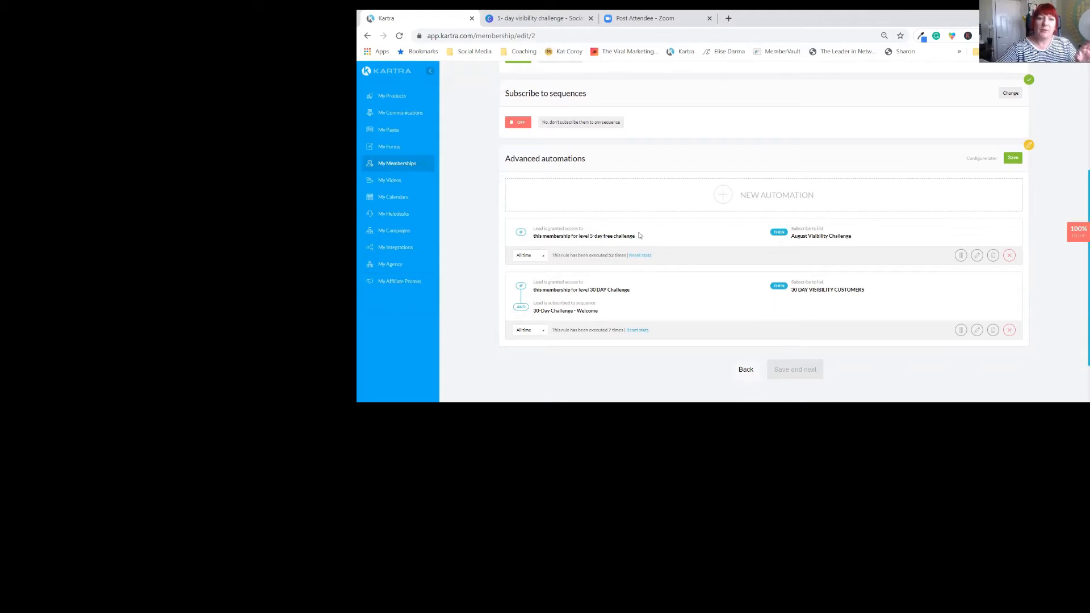
{"action": "mouse_move", "coordinate": [563, 244]}
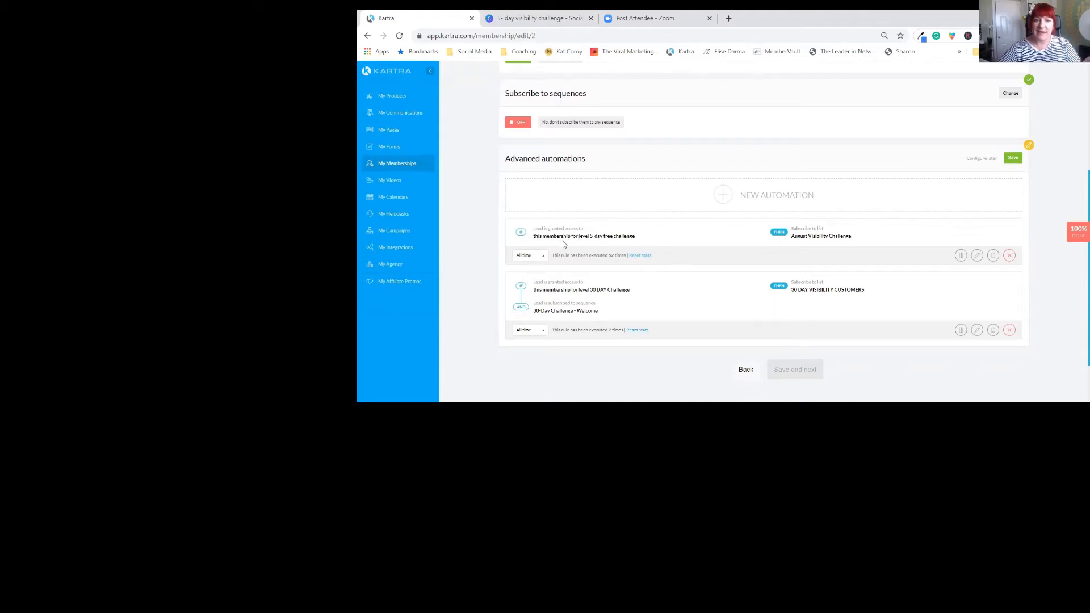
{"action": "mouse_move", "coordinate": [583, 244]}
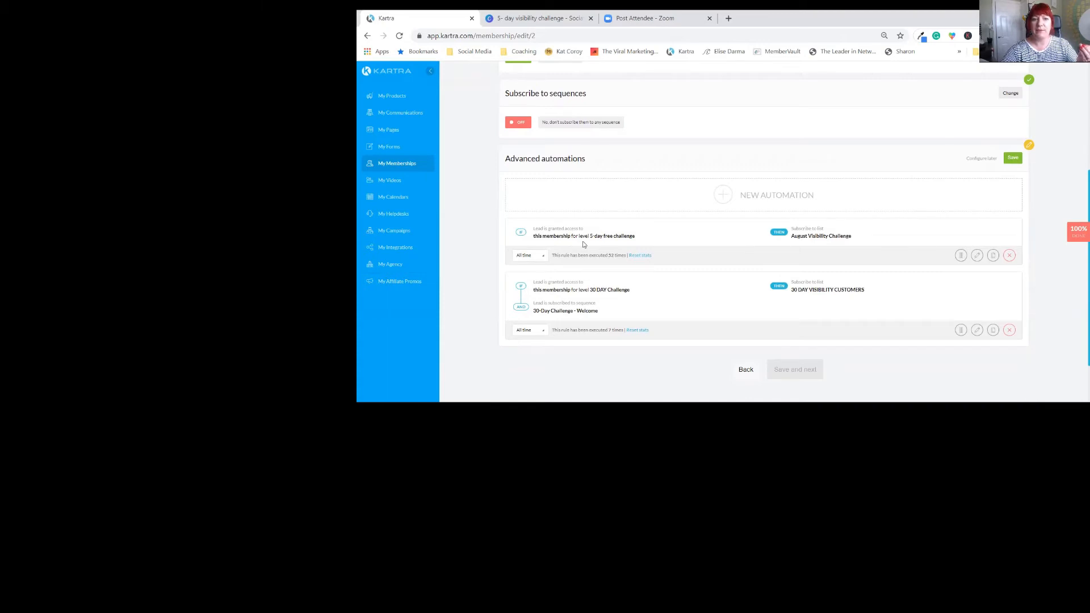
{"action": "mouse_move", "coordinate": [787, 250]}
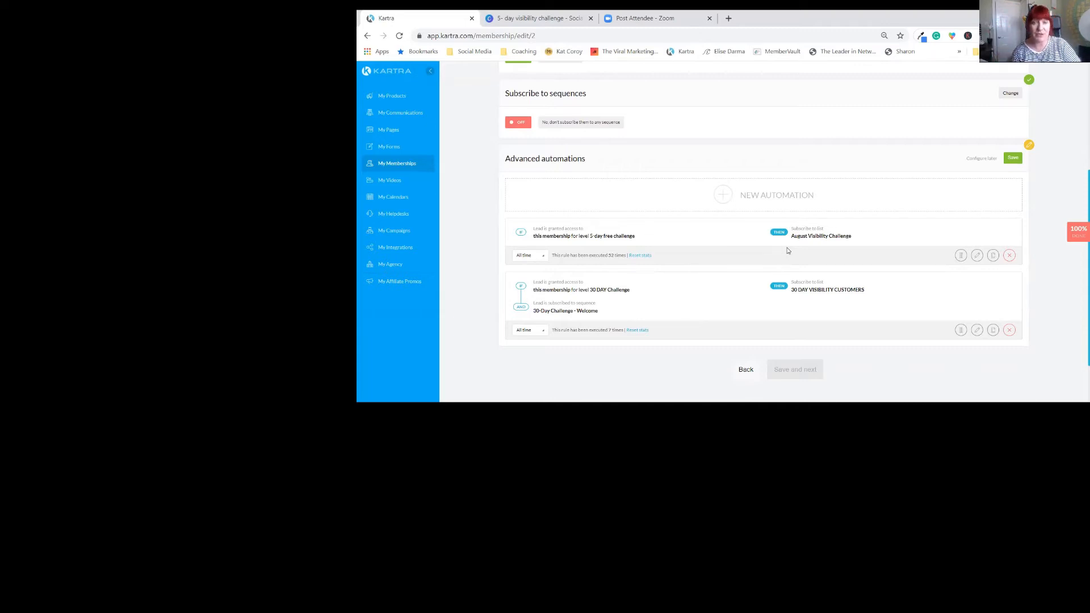
{"action": "mouse_move", "coordinate": [585, 336]}
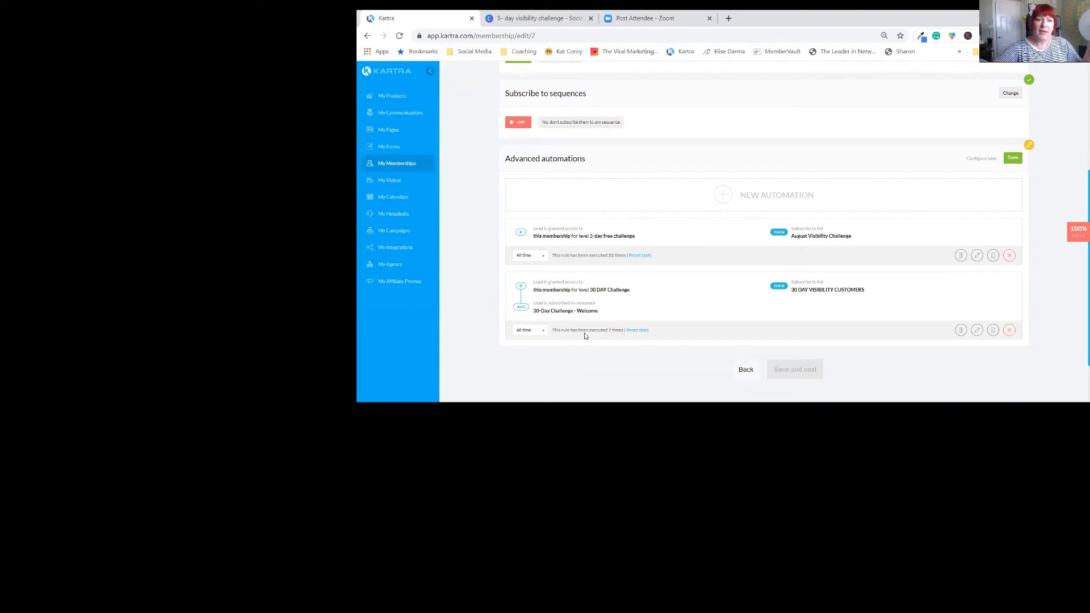
{"action": "mouse_move", "coordinate": [609, 301]}
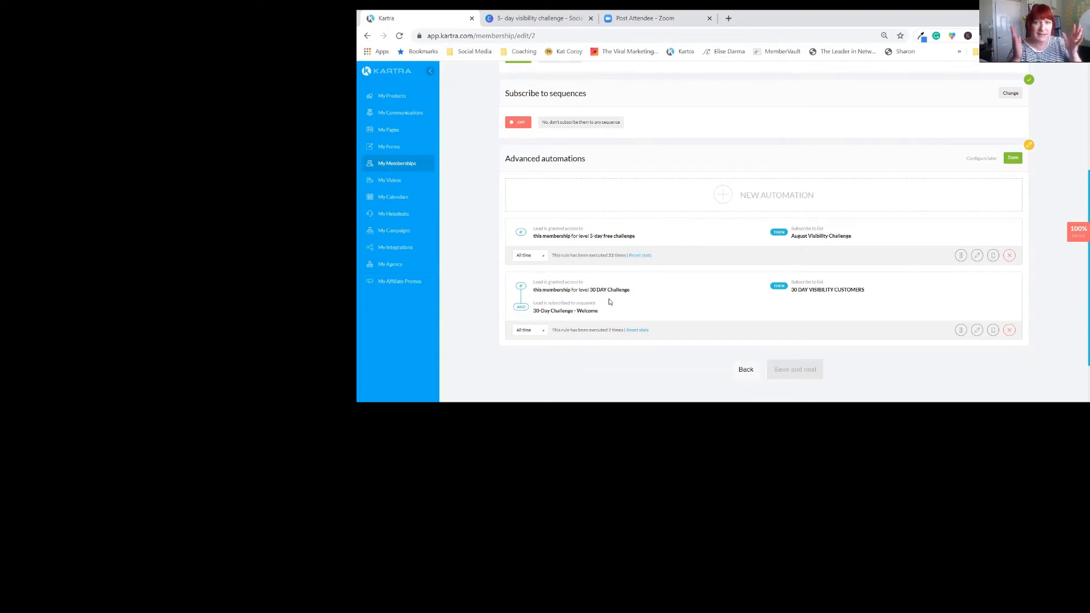
{"action": "mouse_move", "coordinate": [616, 306]}
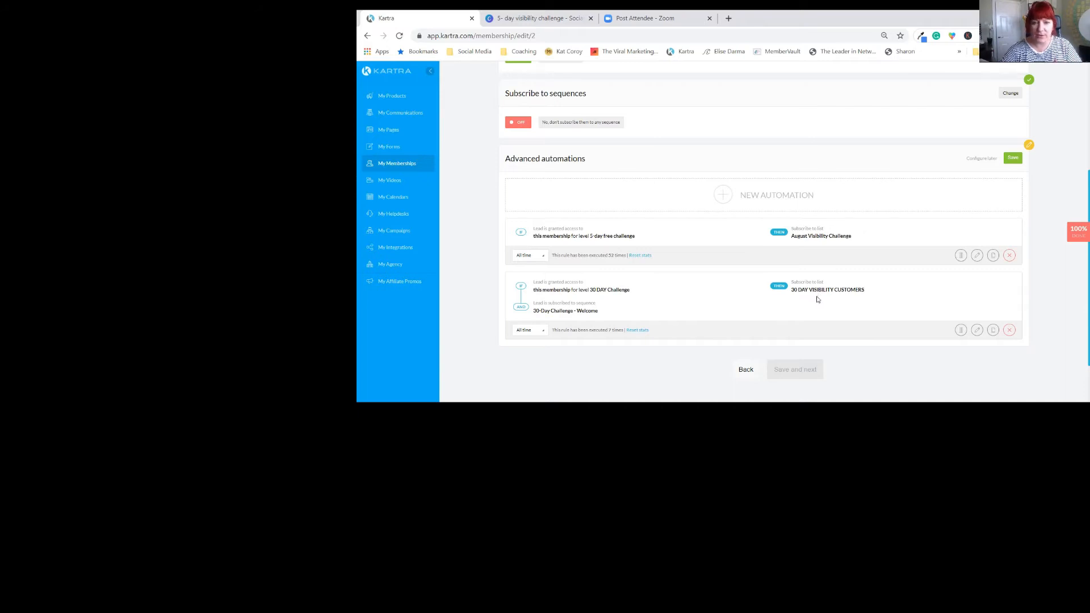
{"action": "mouse_move", "coordinate": [758, 284]}
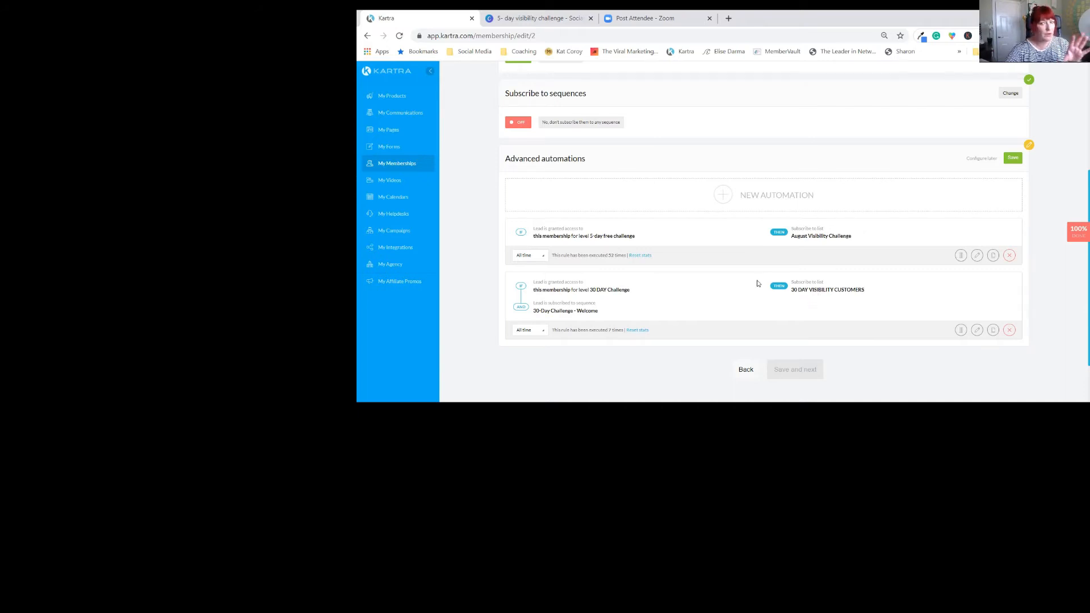
{"action": "mouse_move", "coordinate": [776, 195]}
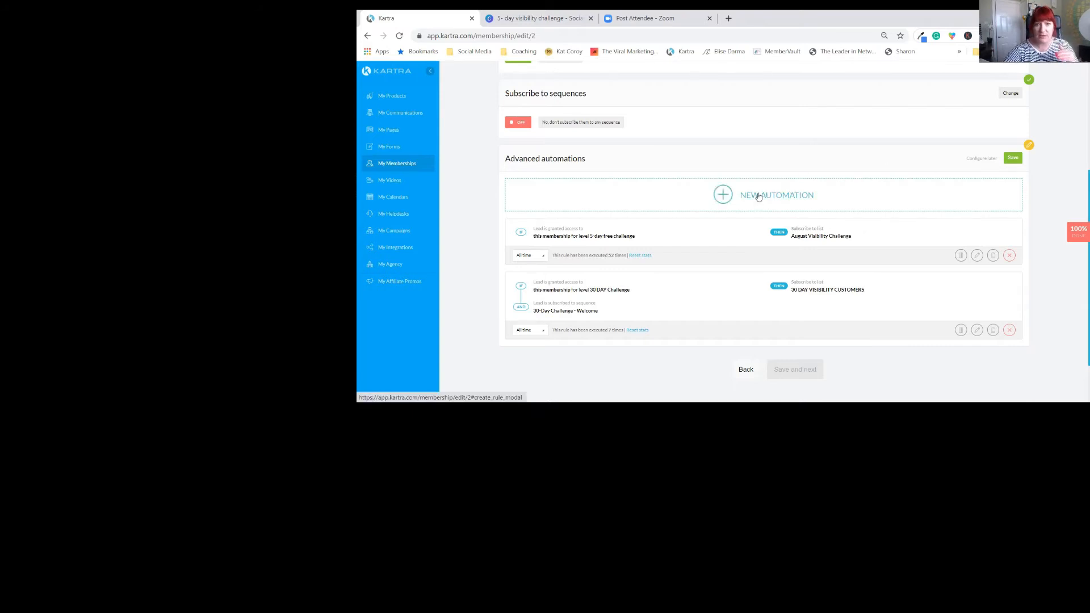
{"action": "left_click", "coordinate": [759, 195]}
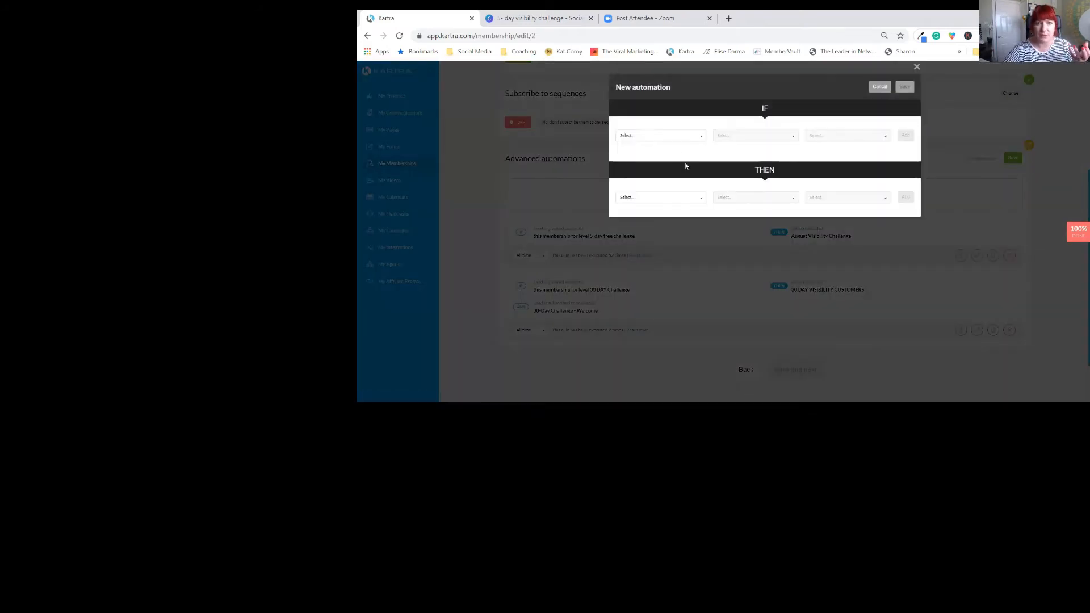
{"action": "left_click", "coordinate": [660, 135]}
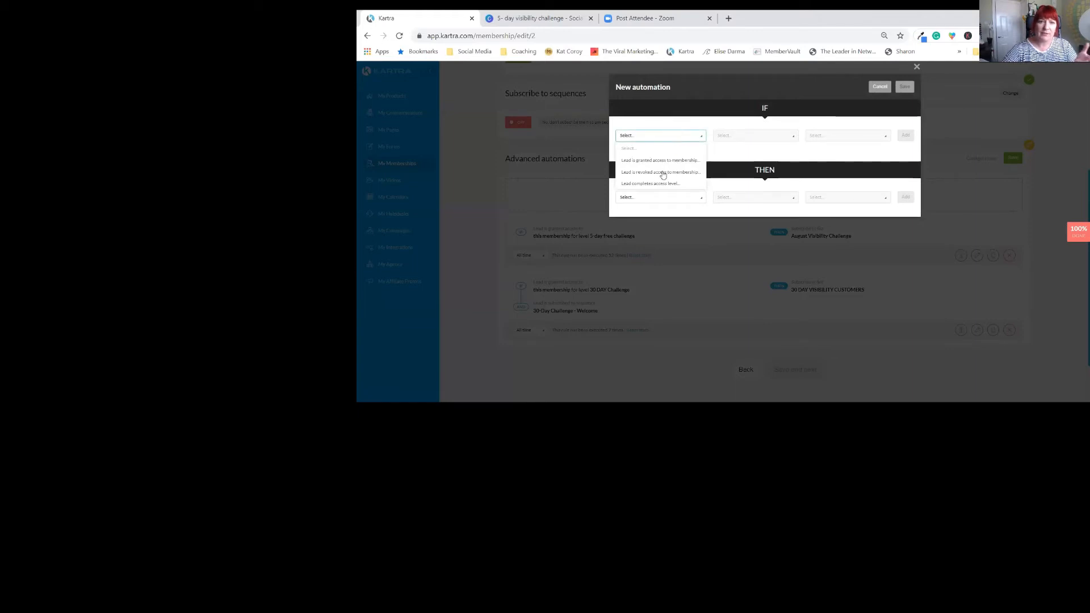
{"action": "mouse_move", "coordinate": [673, 162]}
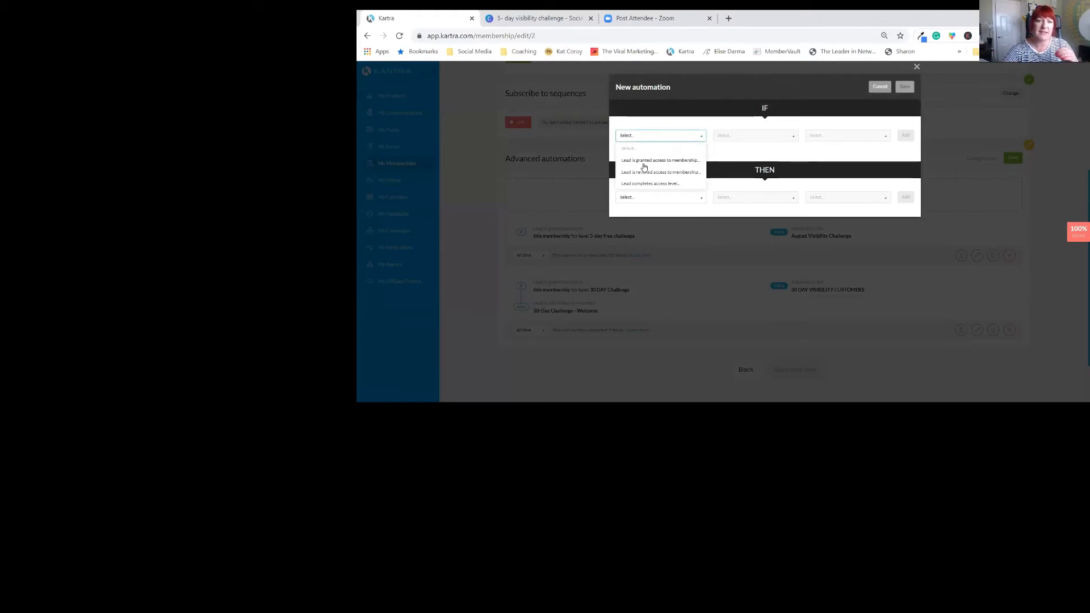
{"action": "left_click", "coordinate": [659, 160]}
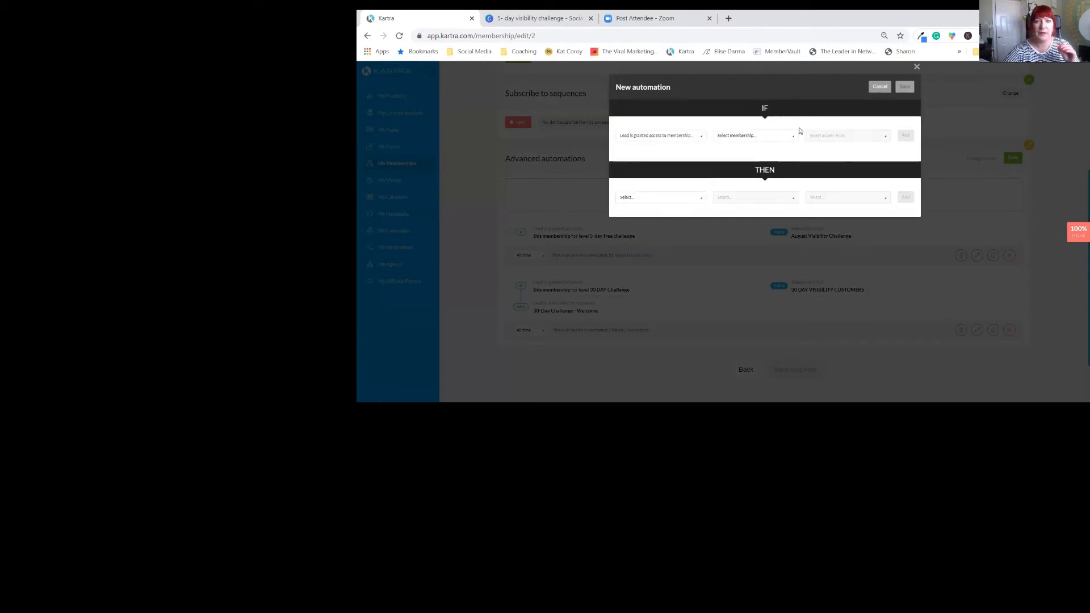
{"action": "left_click", "coordinate": [755, 135]}
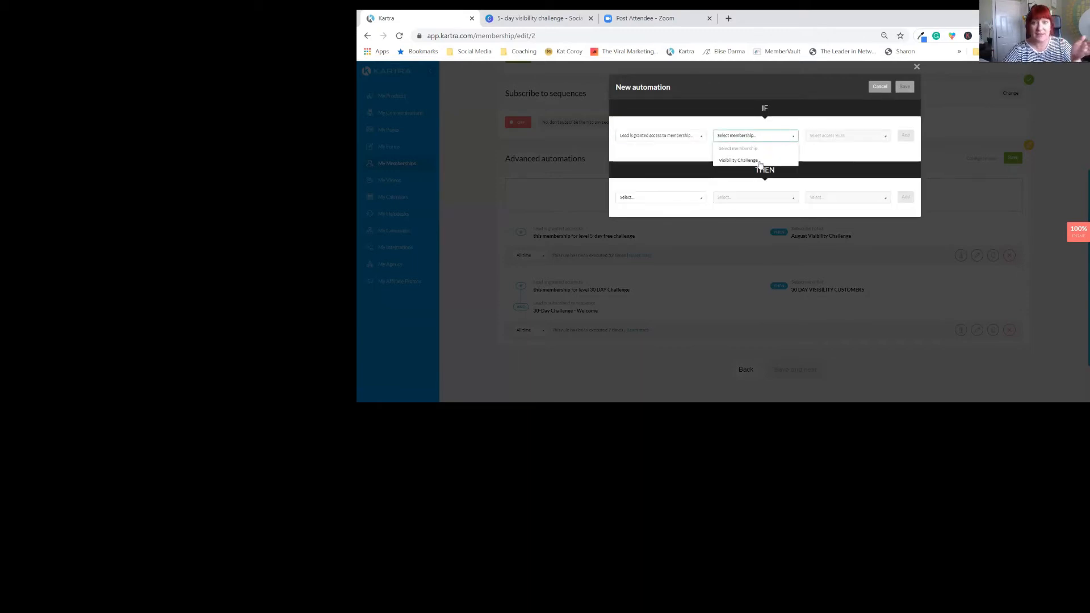
{"action": "left_click", "coordinate": [847, 135]}
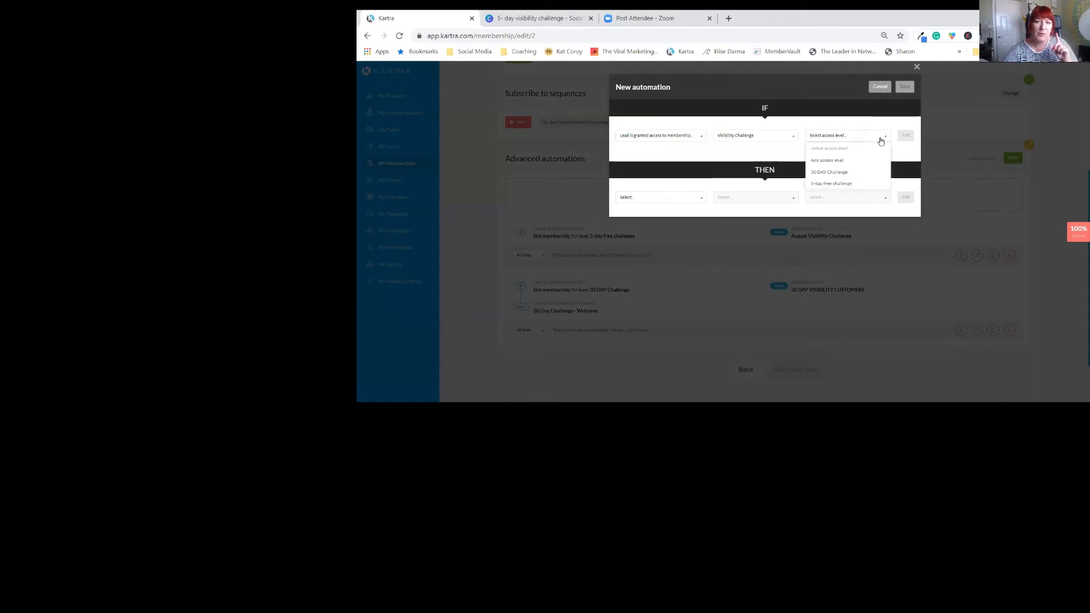
{"action": "left_click", "coordinate": [830, 183]}
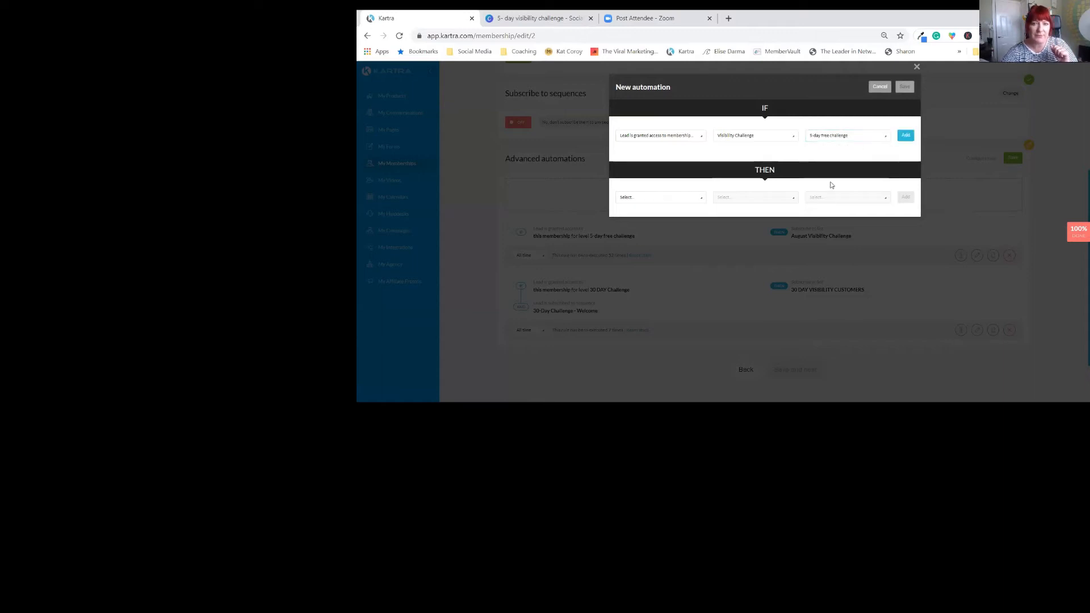
{"action": "mouse_move", "coordinate": [877, 117]}
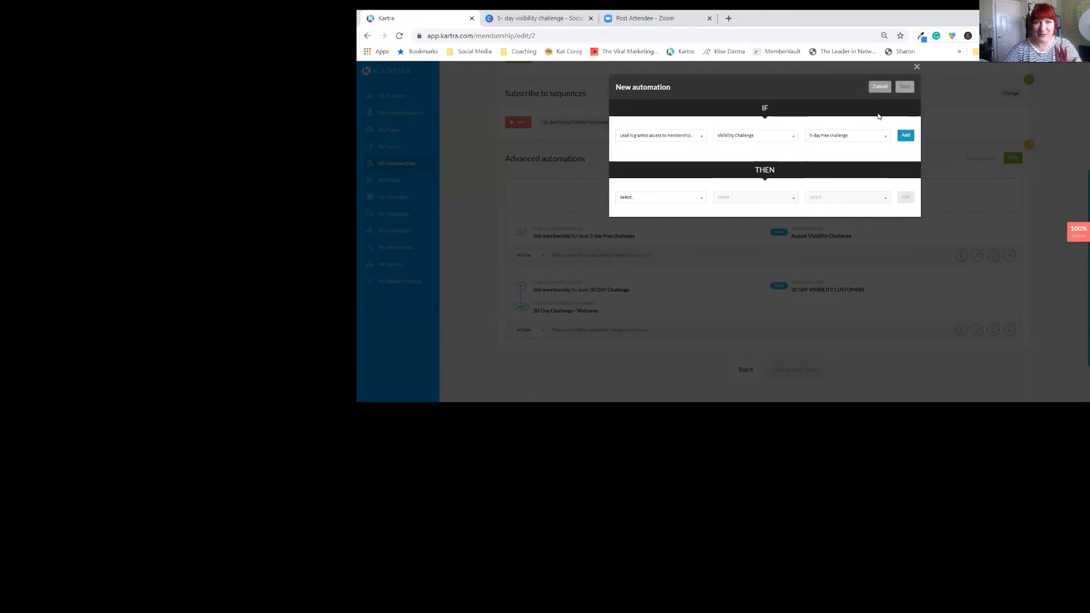
{"action": "left_click", "coordinate": [879, 87]}
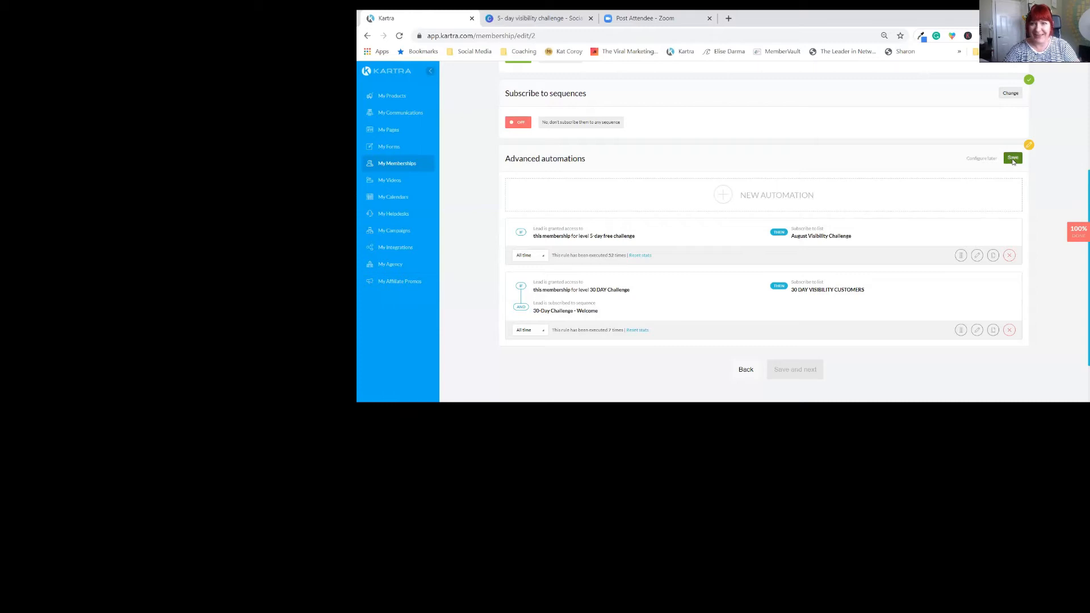
- Save the automations, finish creating the membership portal, and open the products dashboard
{"action": "left_click", "coordinate": [1013, 158]}
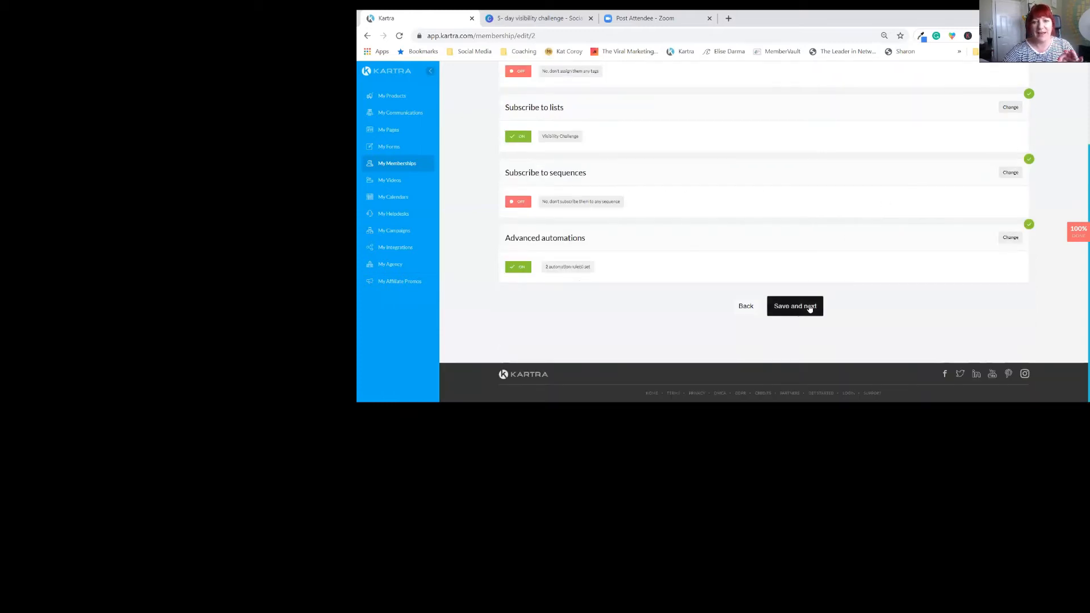
{"action": "left_click", "coordinate": [794, 306]}
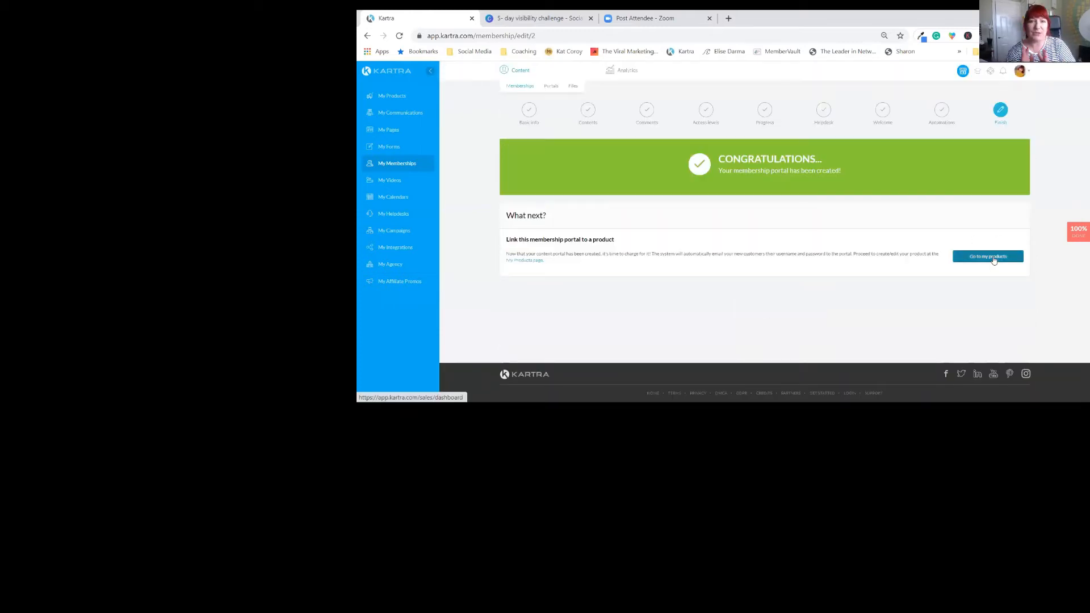
{"action": "left_click", "coordinate": [988, 256]}
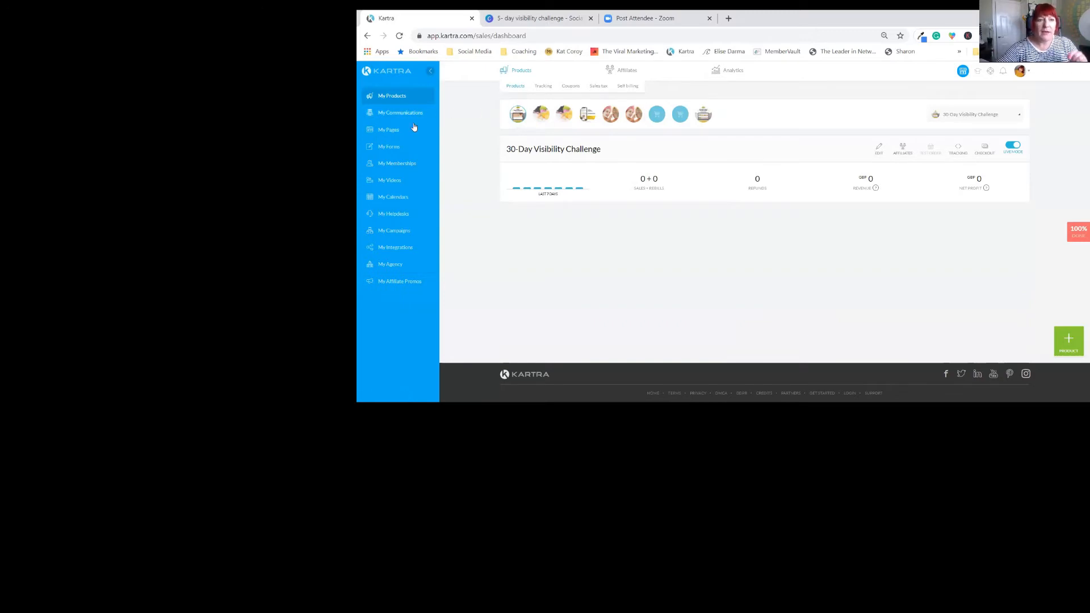
{"action": "mouse_move", "coordinate": [402, 148]}
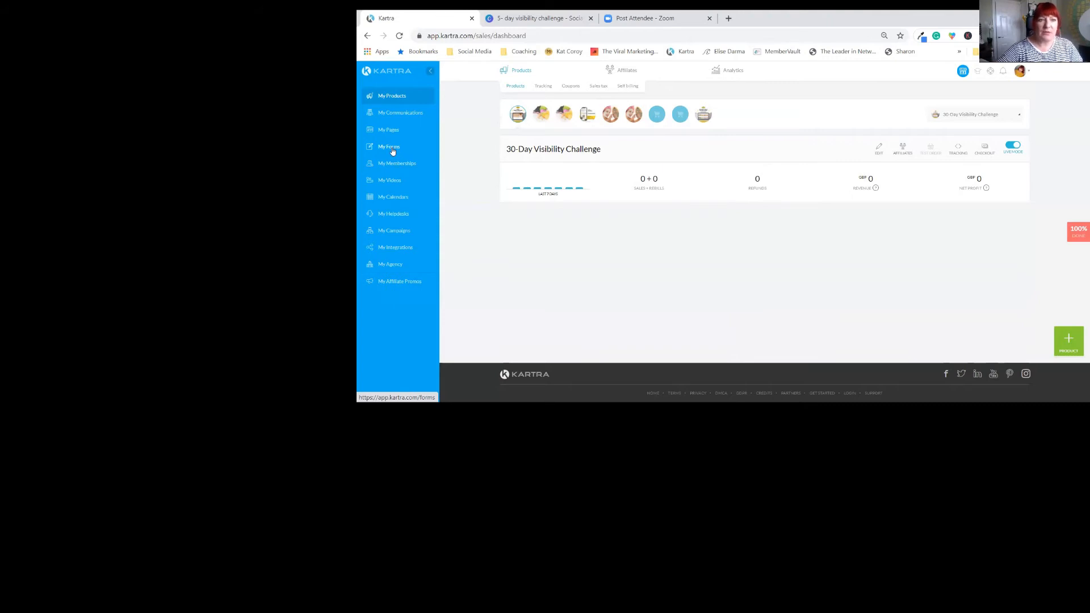
- Open My Forms to see the opt-in forms, including 5-DAY VISIBILITY CHALLENGE - AUGUST
{"action": "left_click", "coordinate": [388, 146]}
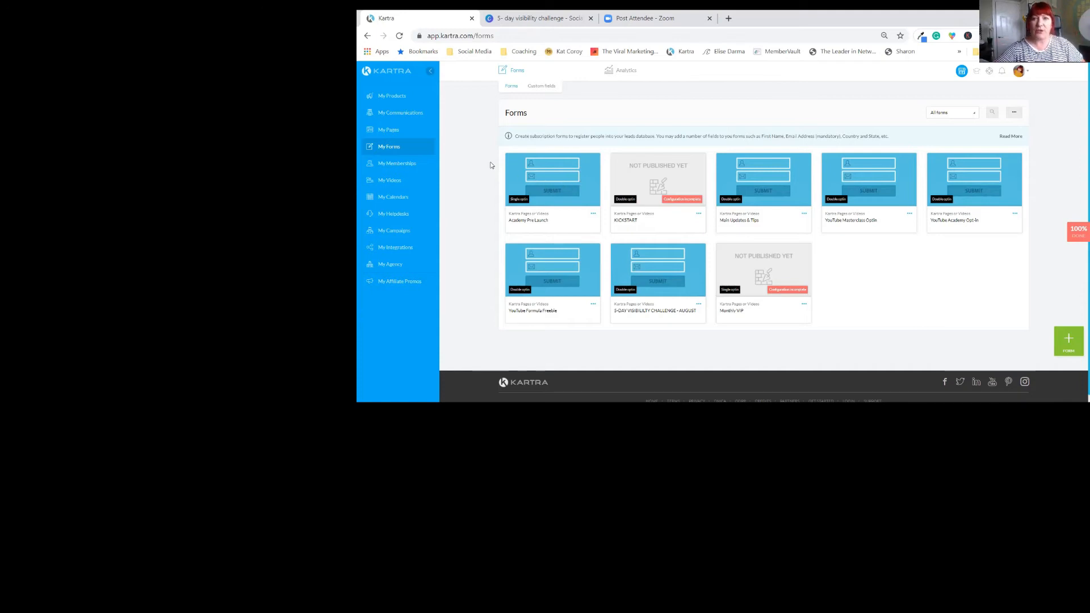
{"action": "mouse_move", "coordinate": [390, 129]}
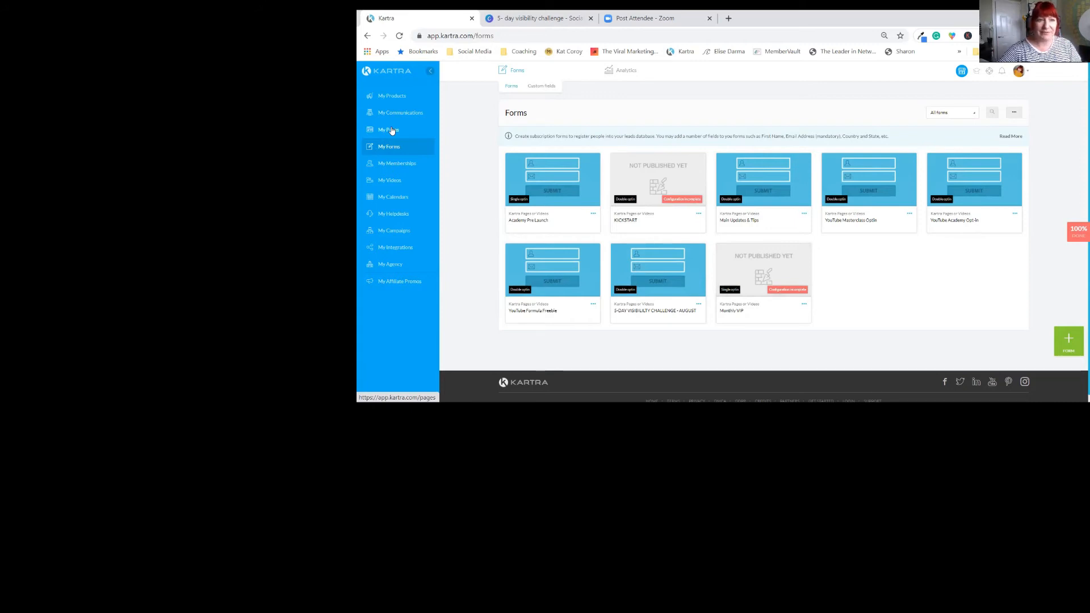
- From My Pages, edit the 5-Day Visibility Challenge - AUGUST page in the builder
{"action": "left_click", "coordinate": [388, 130]}
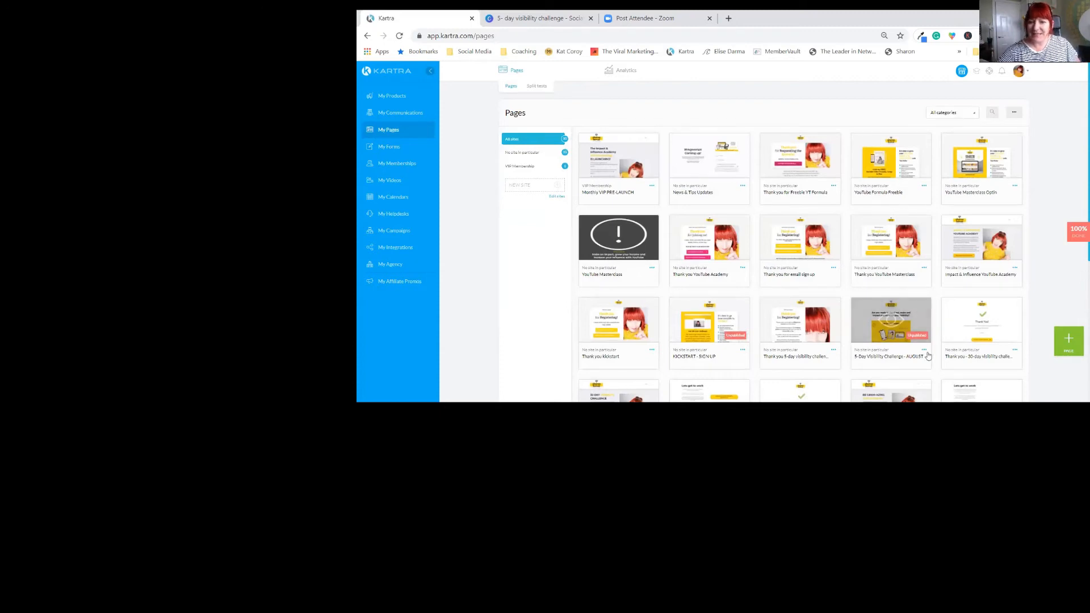
{"action": "left_click", "coordinate": [924, 349]}
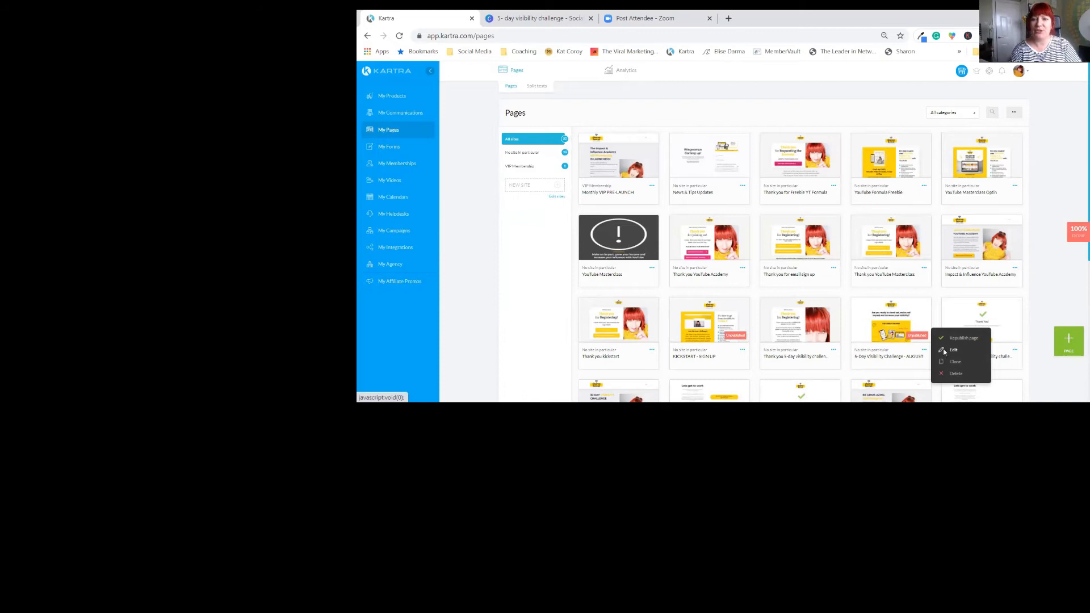
{"action": "left_click", "coordinate": [953, 349]}
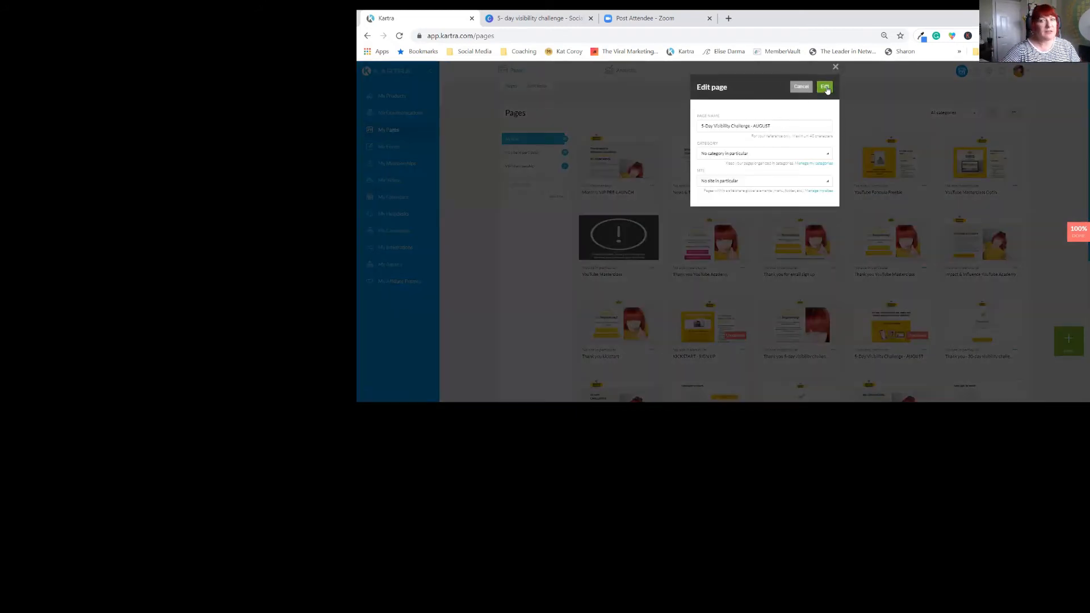
{"action": "left_click", "coordinate": [824, 86]}
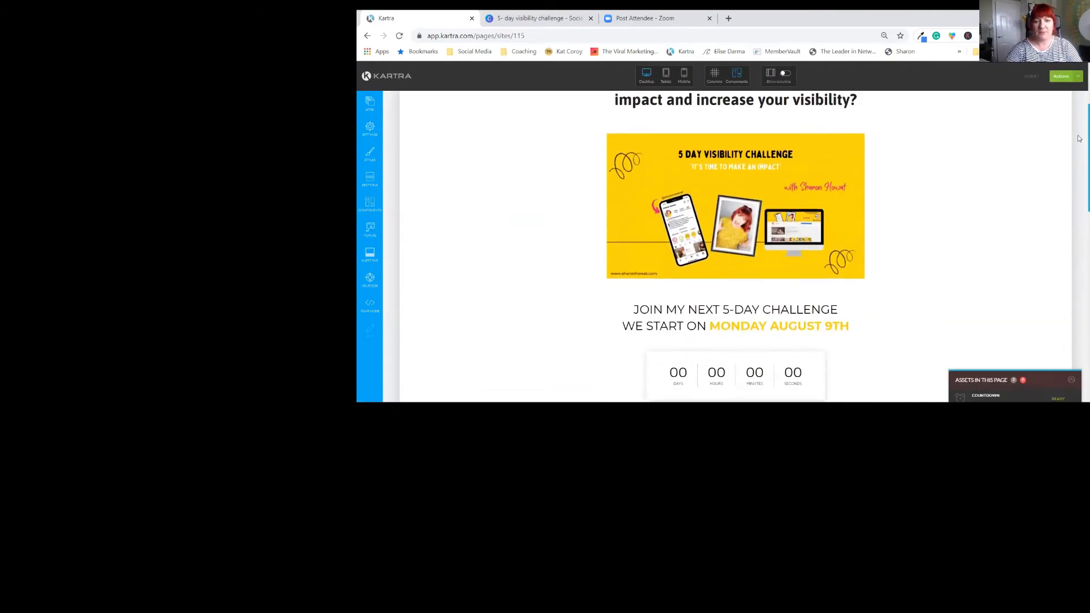
- Scroll down the challenge page to reach the sign-up button
{"action": "scroll", "scroll_direction": "down", "scroll_amount": 3}
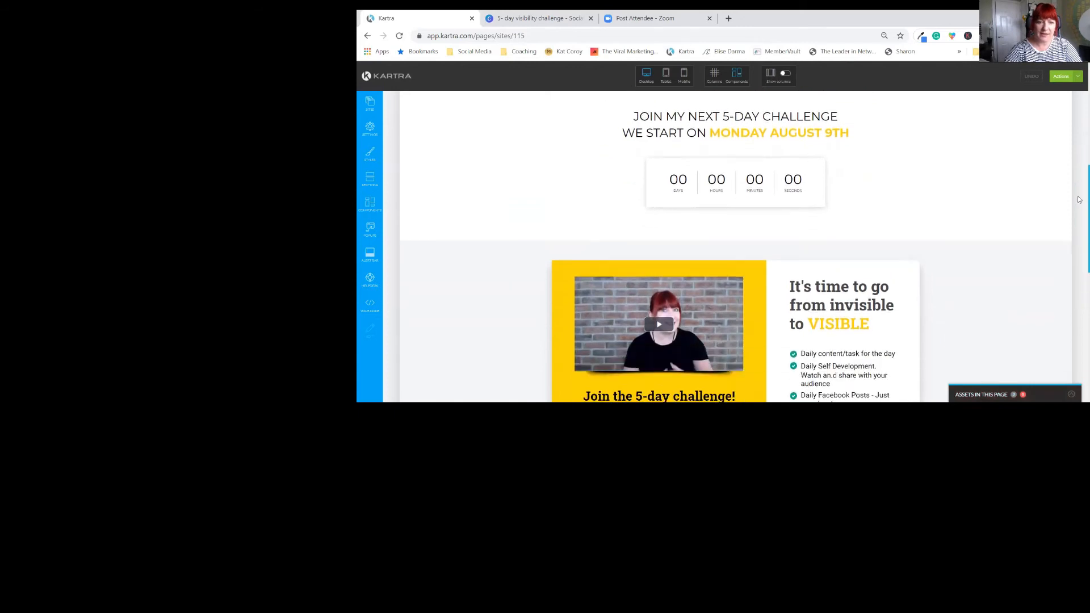
{"action": "scroll", "scroll_direction": "down", "scroll_amount": 3}
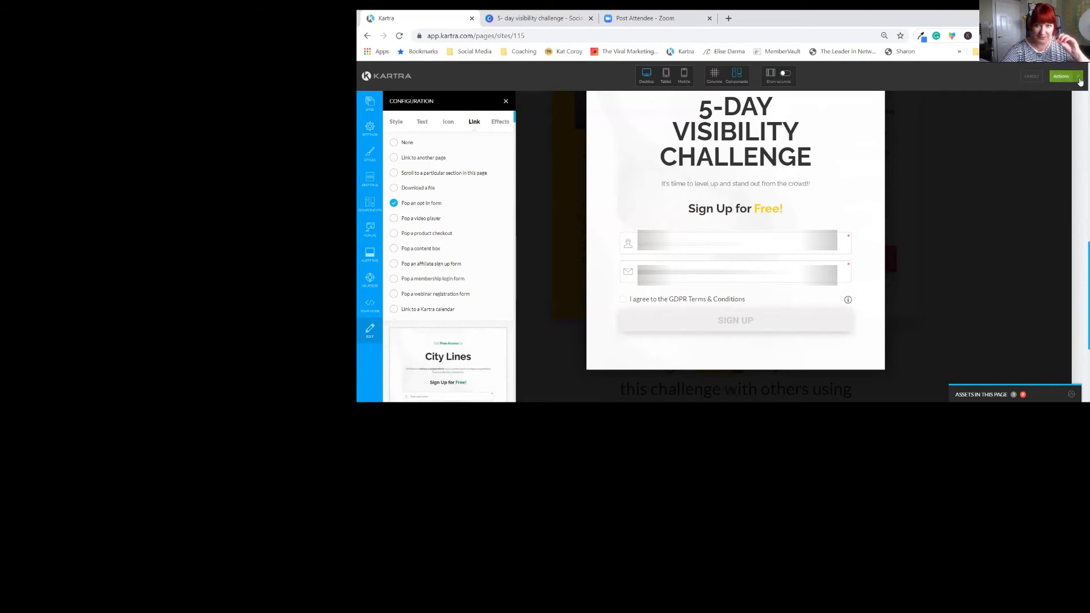
- Publish the challenge page and exit the editor back to the dashboard
{"action": "left_click", "coordinate": [1065, 76]}
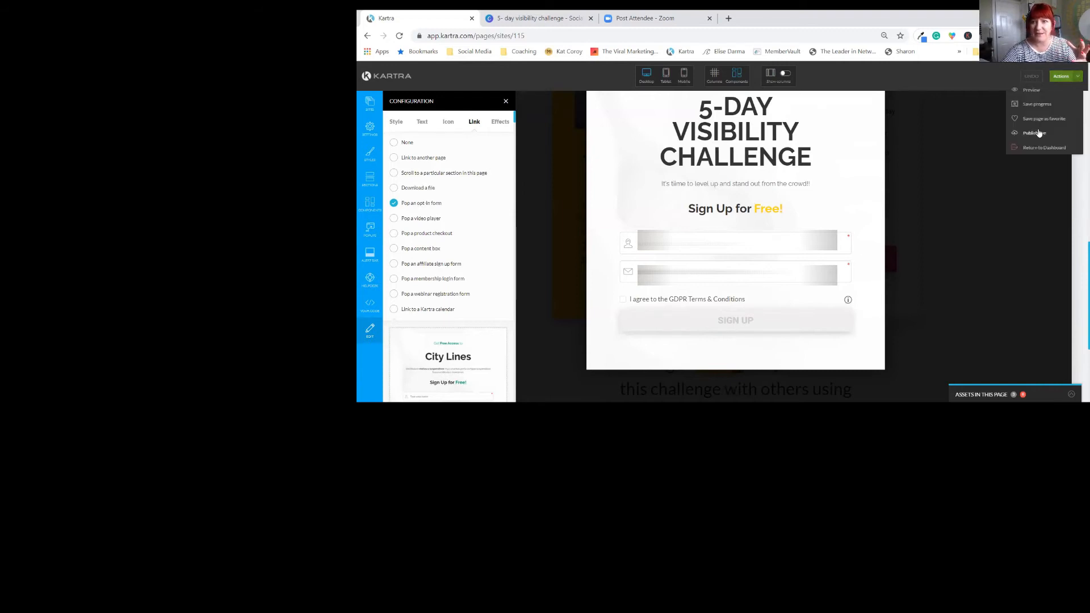
{"action": "left_click", "coordinate": [1044, 148]}
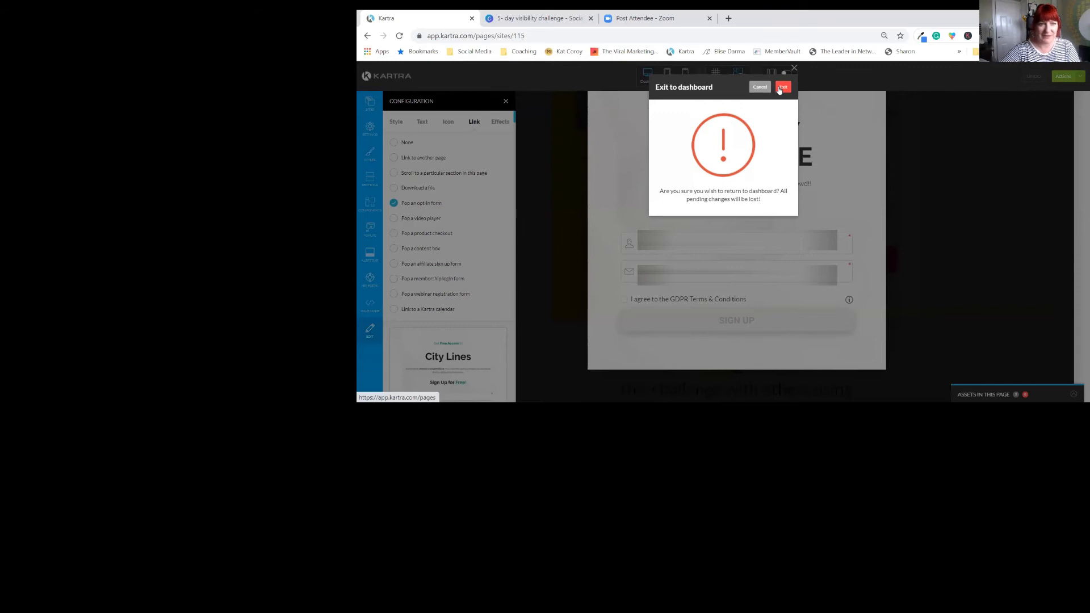
{"action": "left_click", "coordinate": [783, 86]}
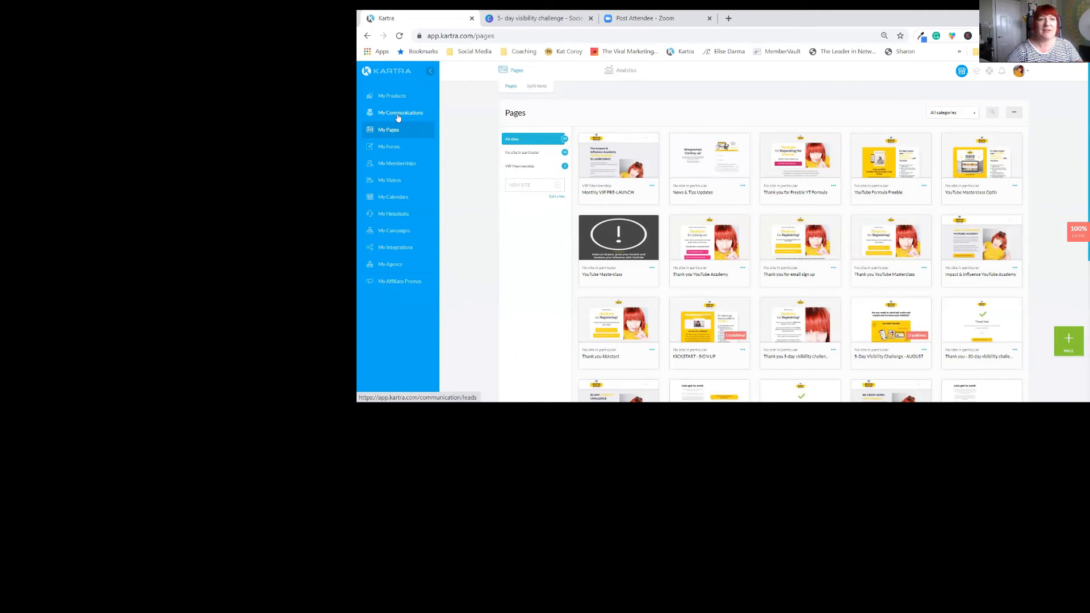
- Open the Leads list under My Communications, select all leads, and show bulk actions
{"action": "left_click", "coordinate": [400, 112]}
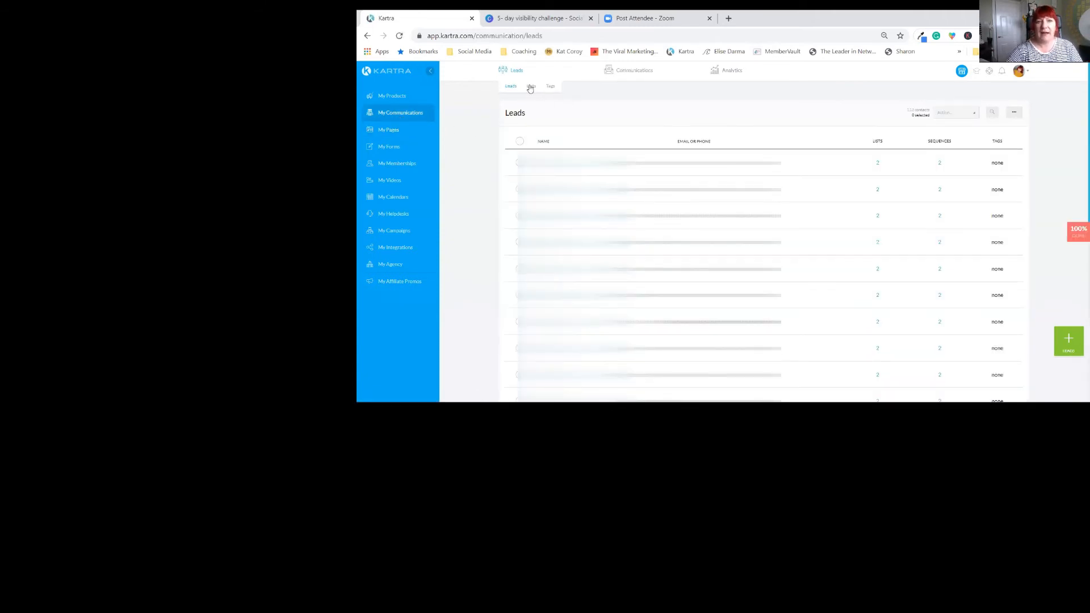
{"action": "left_click", "coordinate": [531, 86]}
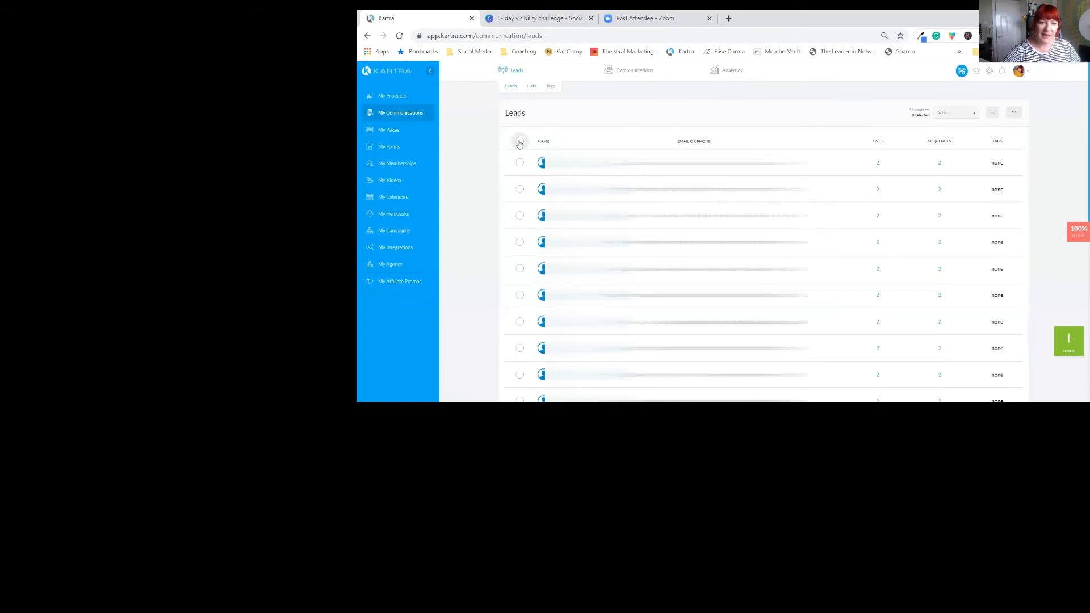
{"action": "left_click", "coordinate": [520, 141]}
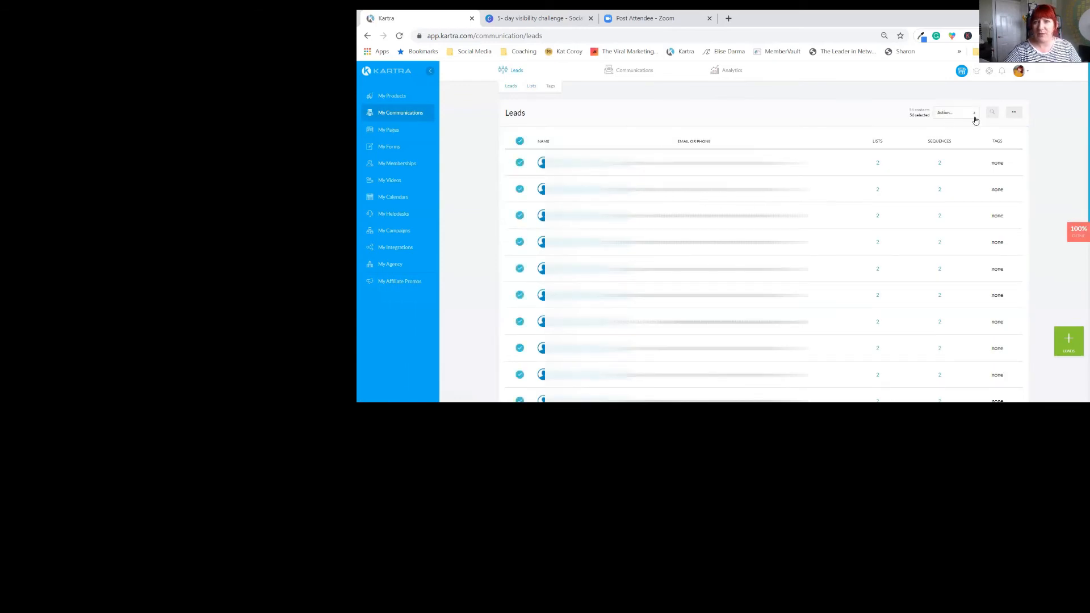
{"action": "left_click", "coordinate": [955, 112]}
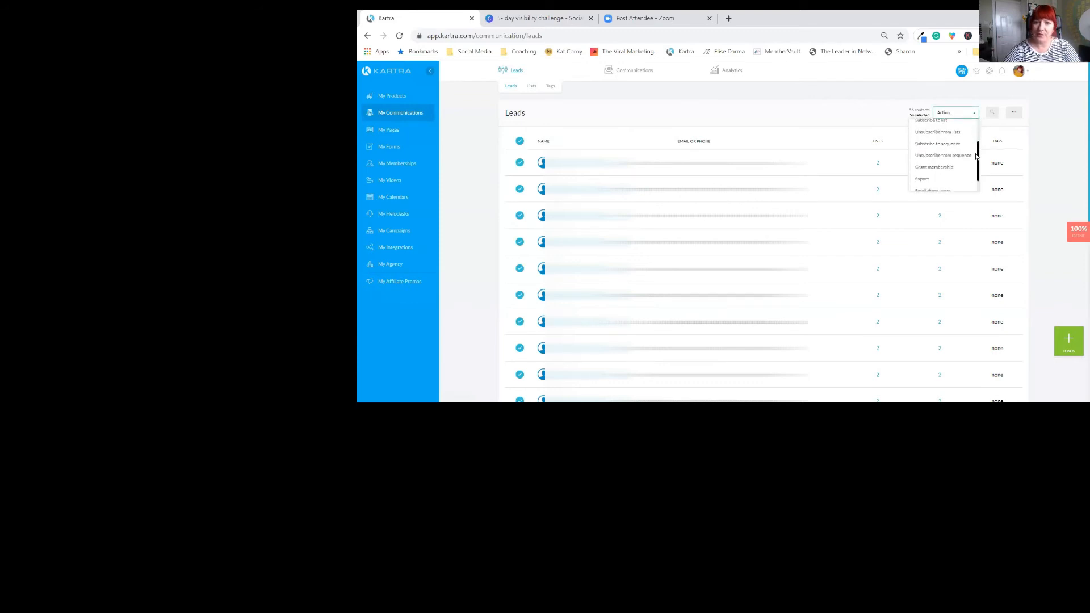
- Grant the selected leads the Visibility Challenge membership at a chosen access level
{"action": "left_click", "coordinate": [934, 166]}
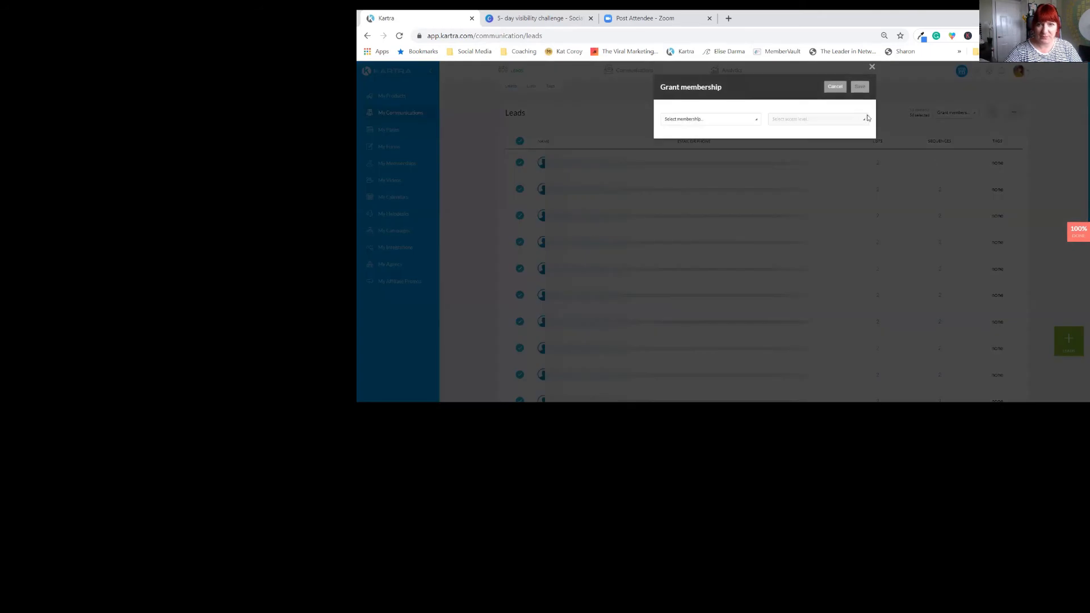
{"action": "left_click", "coordinate": [710, 119]}
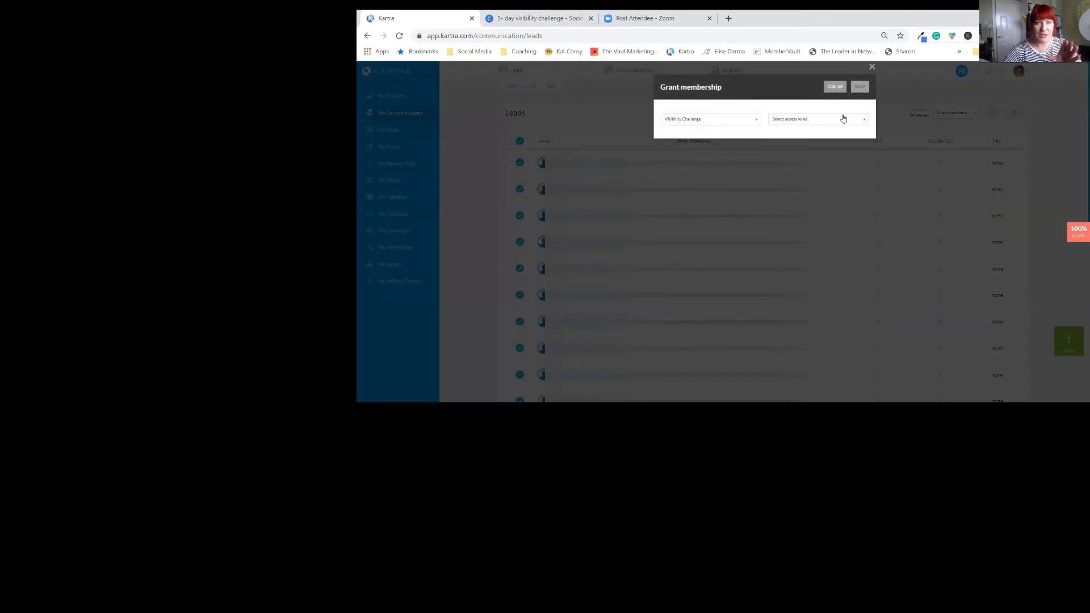
{"action": "left_click", "coordinate": [817, 118]}
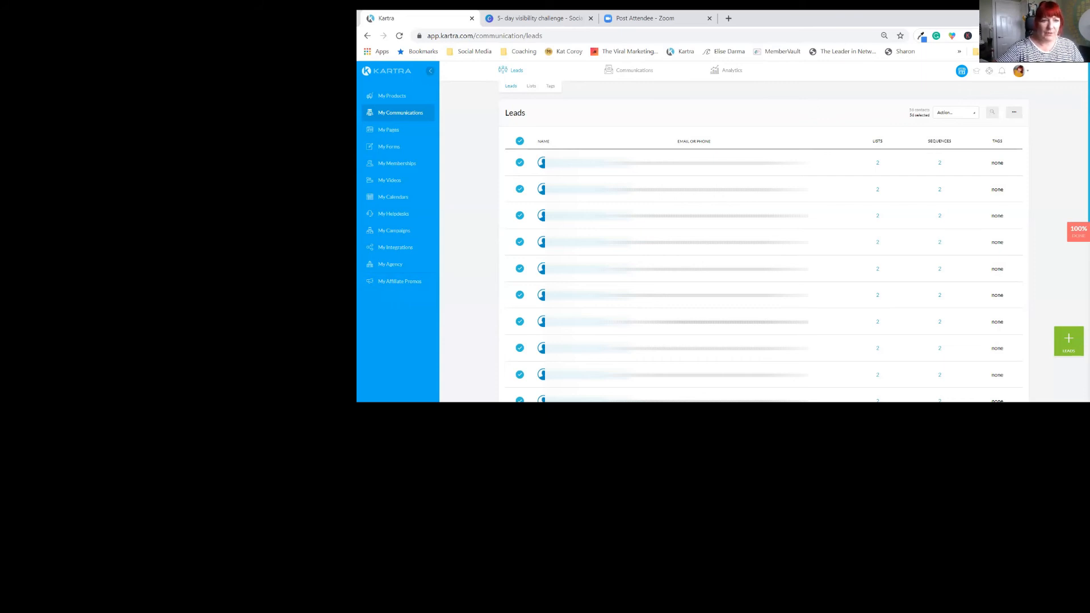
{"action": "mouse_move", "coordinate": [406, 129]}
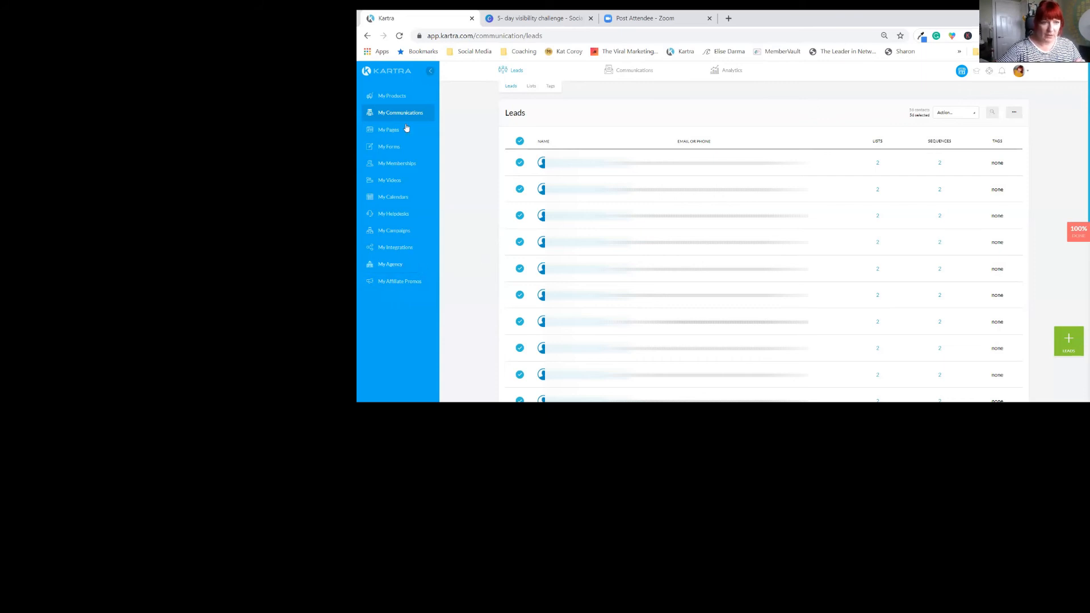
{"action": "mouse_move", "coordinate": [393, 147]}
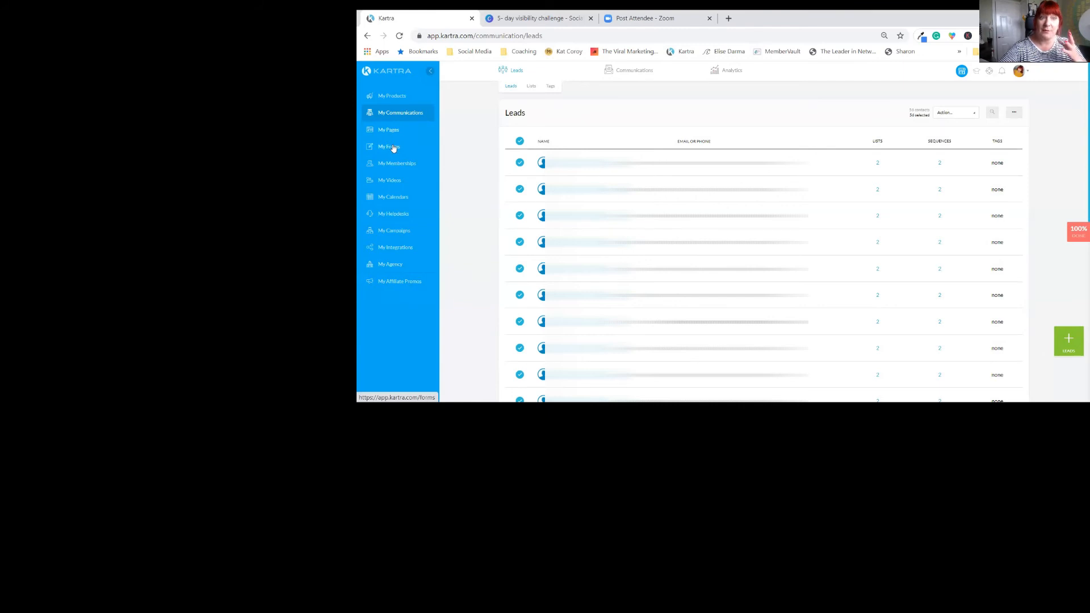
- Choose Edit on the 5-DAY VISIBILITY CHALLENGE - AUGUST opt-in form card
{"action": "left_click", "coordinate": [389, 147]}
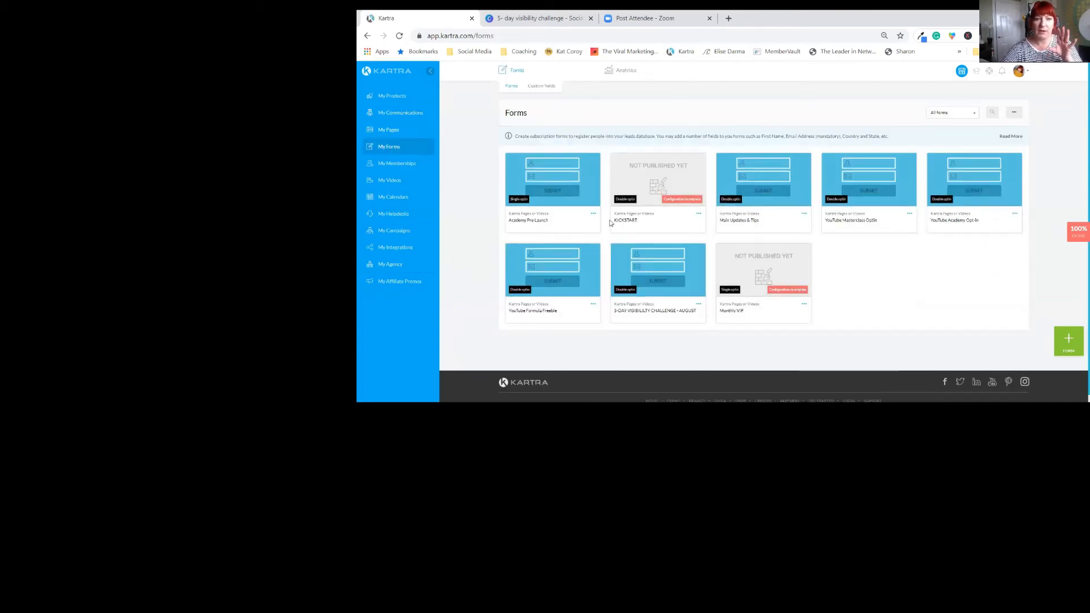
{"action": "mouse_move", "coordinate": [771, 240]}
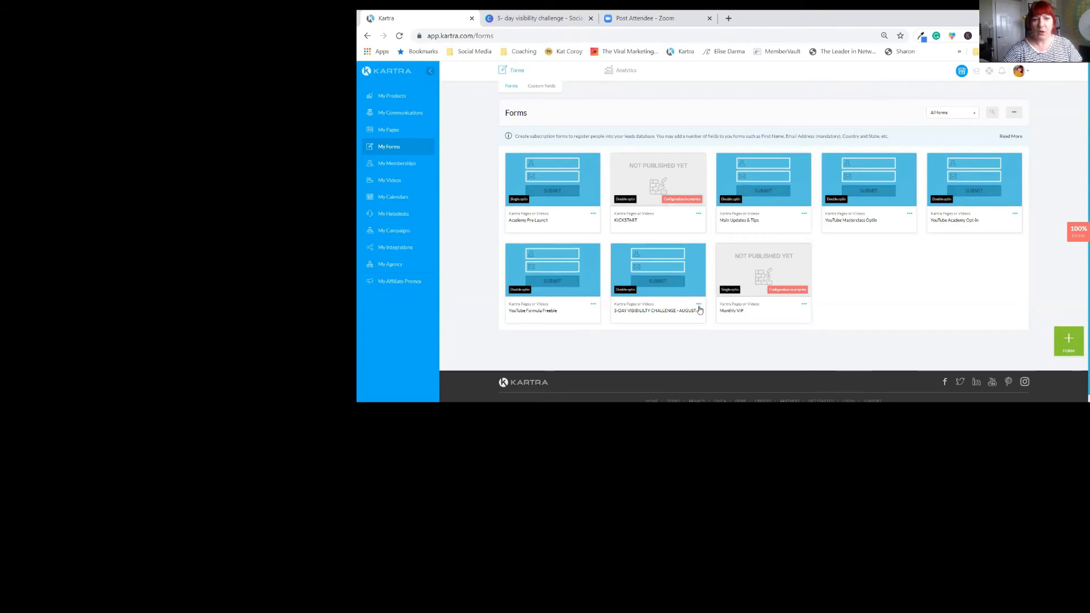
{"action": "left_click", "coordinate": [698, 304]}
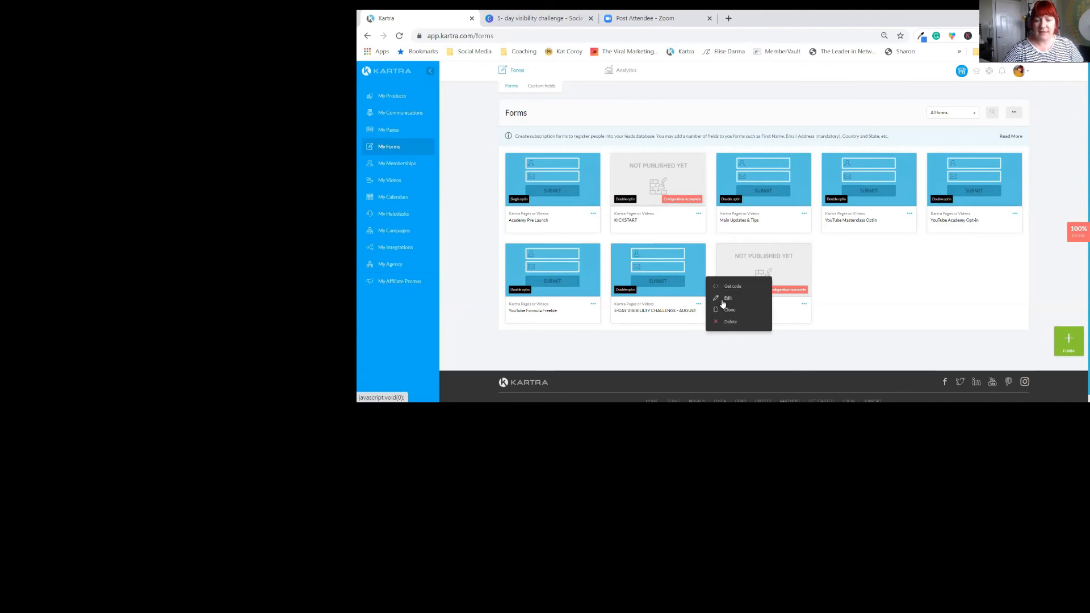
{"action": "left_click", "coordinate": [727, 298]}
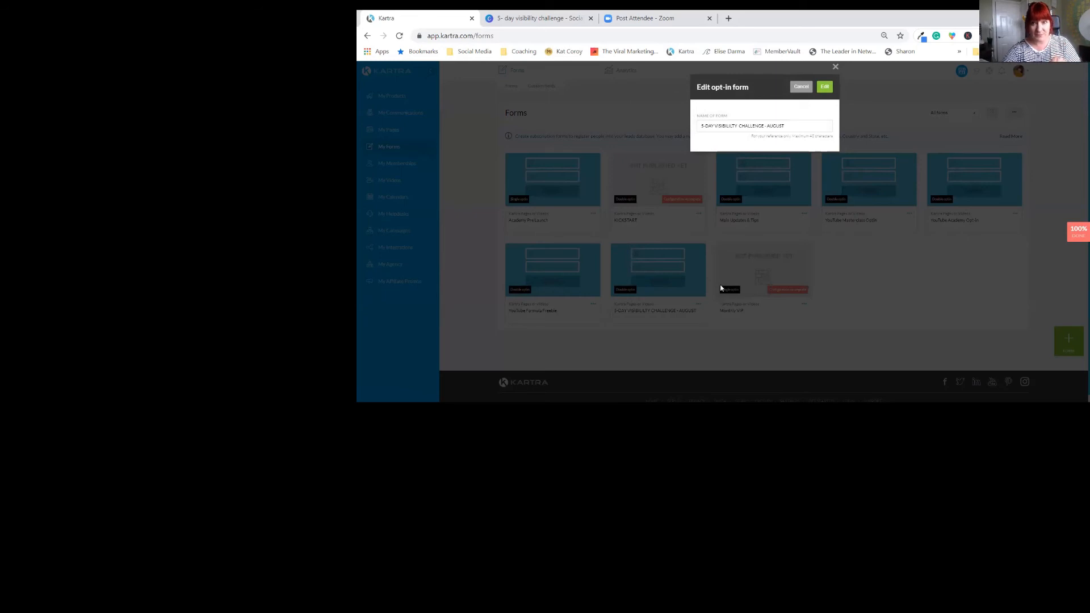
- Open the challenge form editor and save its form fields
{"action": "left_click", "coordinate": [825, 86]}
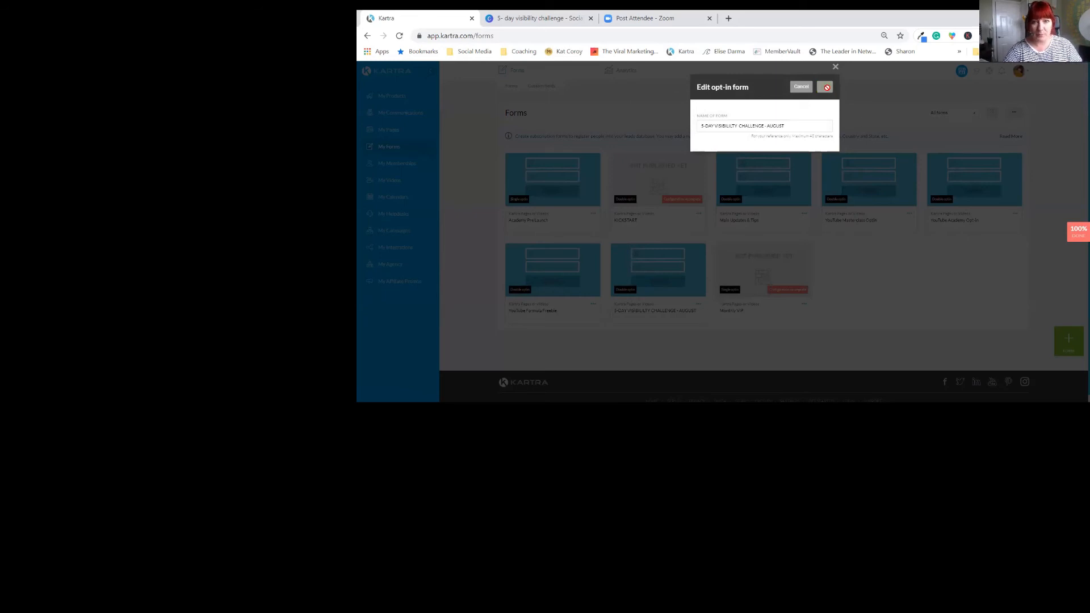
{"action": "left_click", "coordinate": [801, 87]}
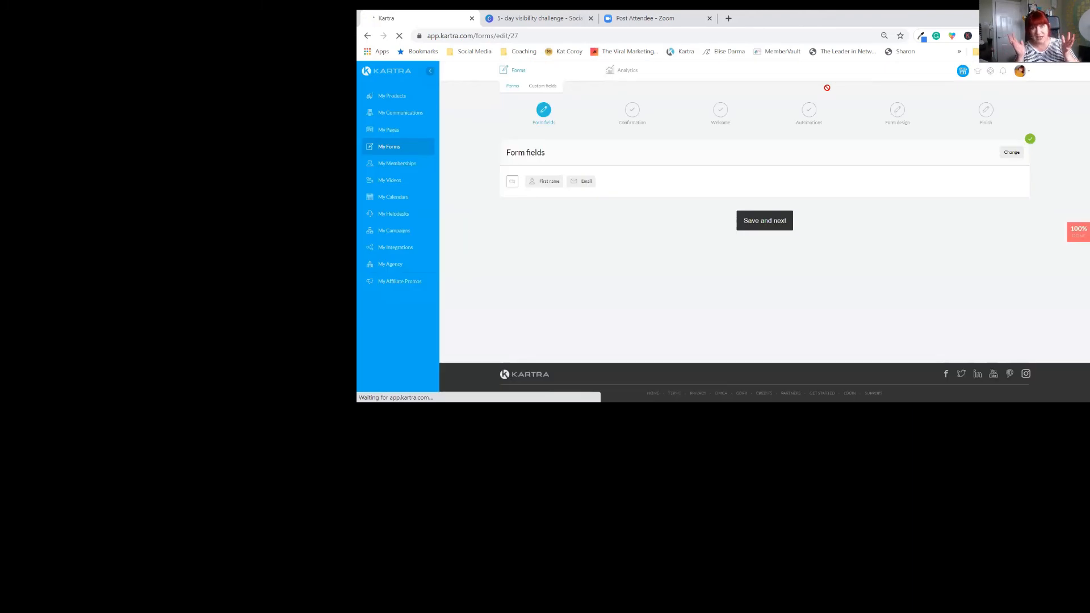
{"action": "left_click", "coordinate": [765, 221]}
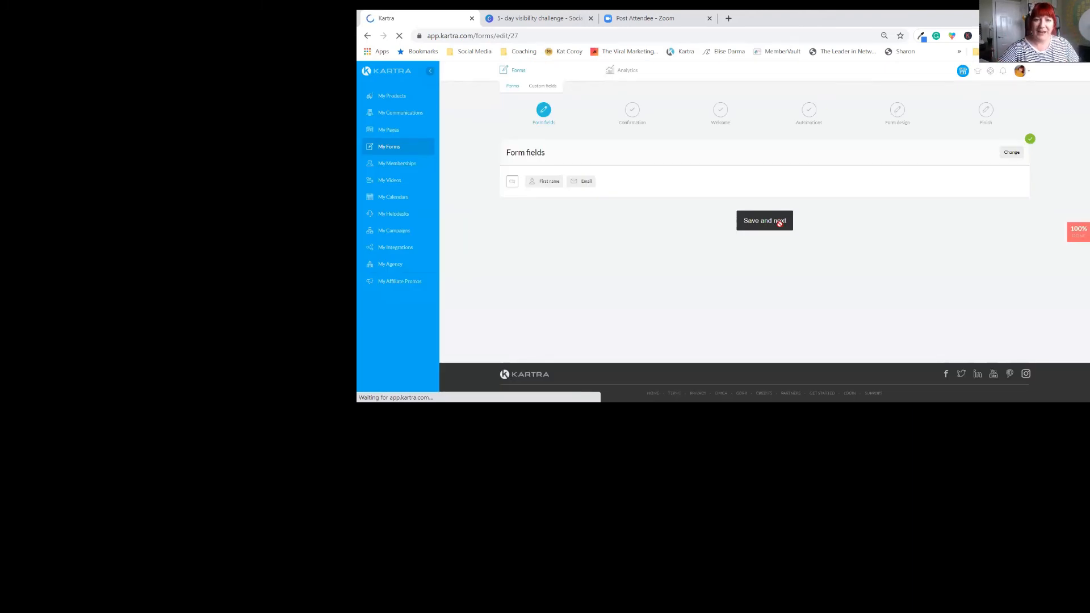
{"action": "left_click", "coordinate": [763, 220]}
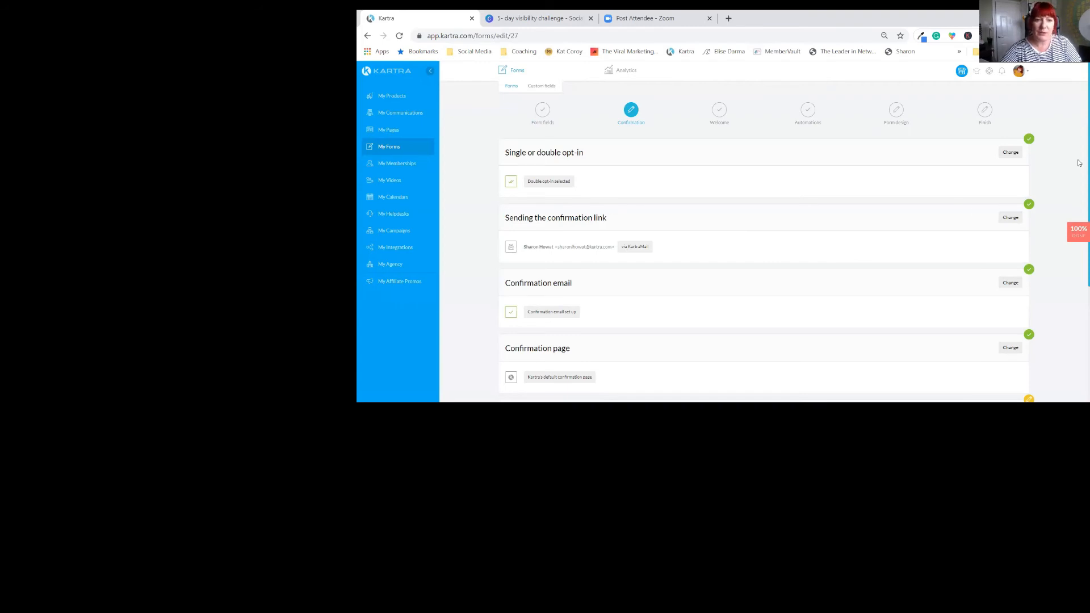
- Set the success page to the Thank you 5-day visibility challenge page
{"action": "scroll", "scroll_direction": "down", "scroll_amount": 3}
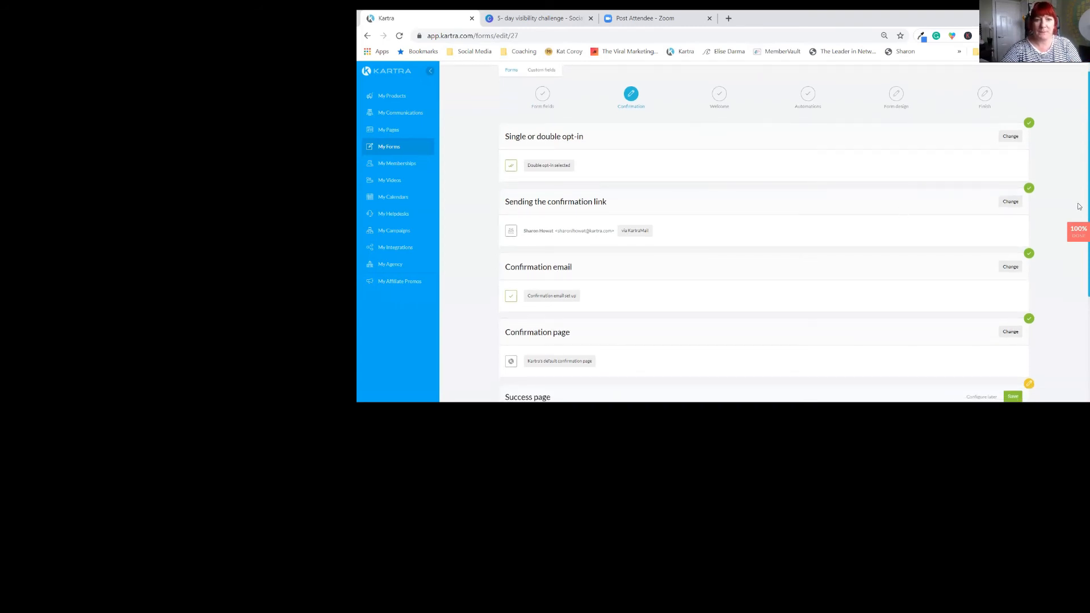
{"action": "scroll", "scroll_direction": "down", "scroll_amount": 3}
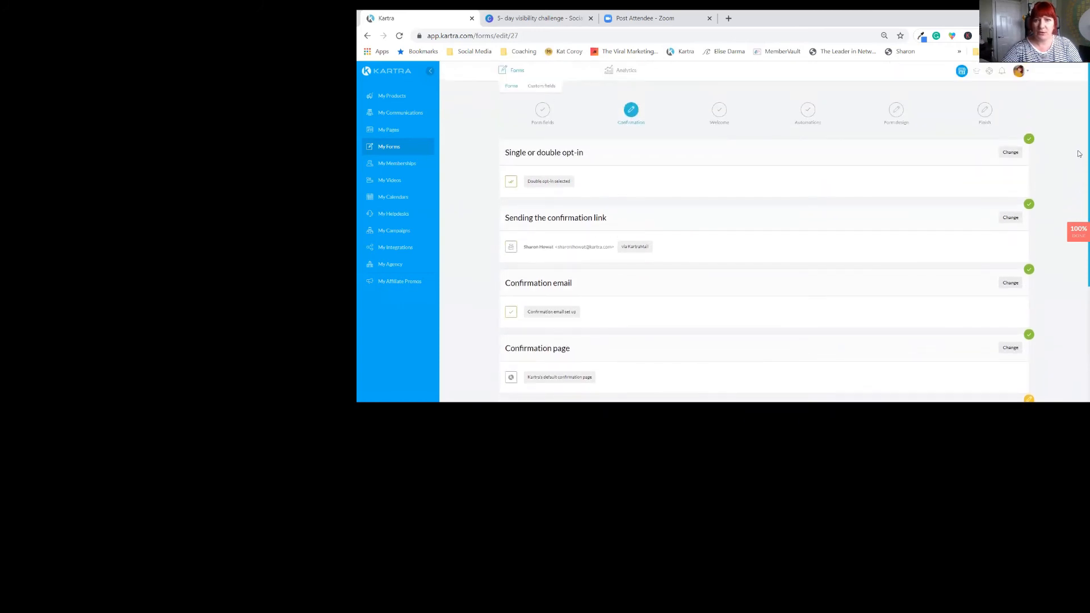
{"action": "scroll", "scroll_direction": "down", "scroll_amount": 3}
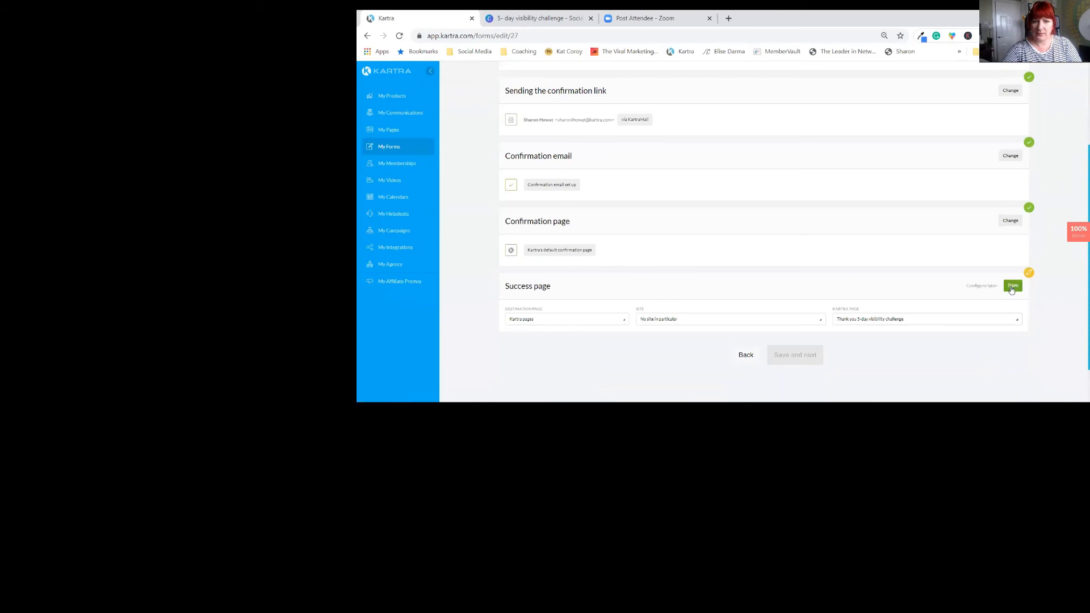
{"action": "left_click", "coordinate": [1012, 285]}
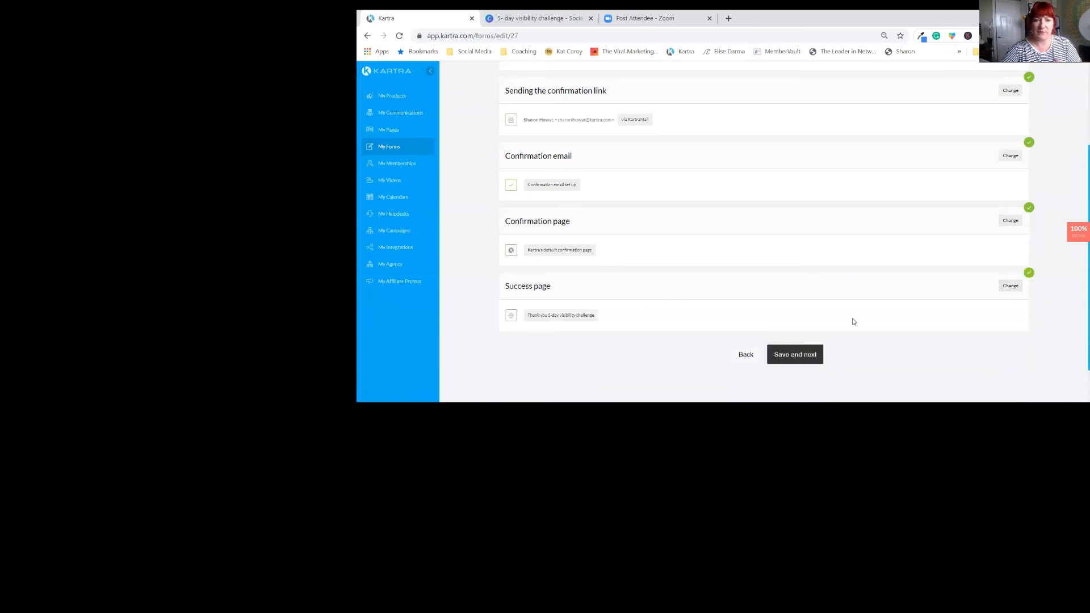
{"action": "mouse_move", "coordinate": [793, 358]}
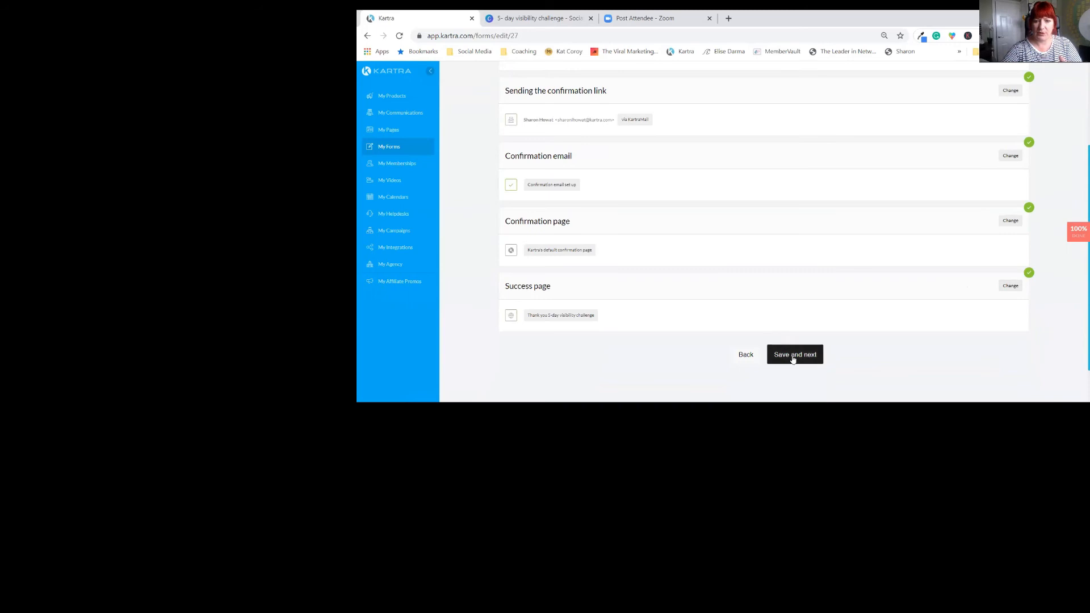
- Save the Confirmation and Welcome steps to reach the August list and sequence automations
{"action": "left_click", "coordinate": [795, 354]}
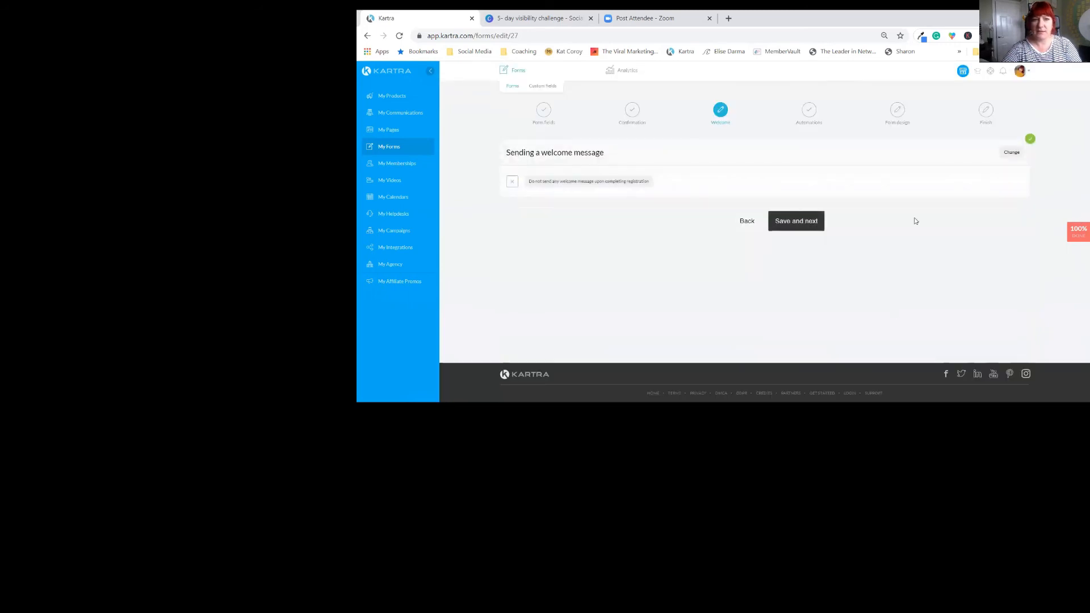
{"action": "left_click", "coordinate": [796, 221]}
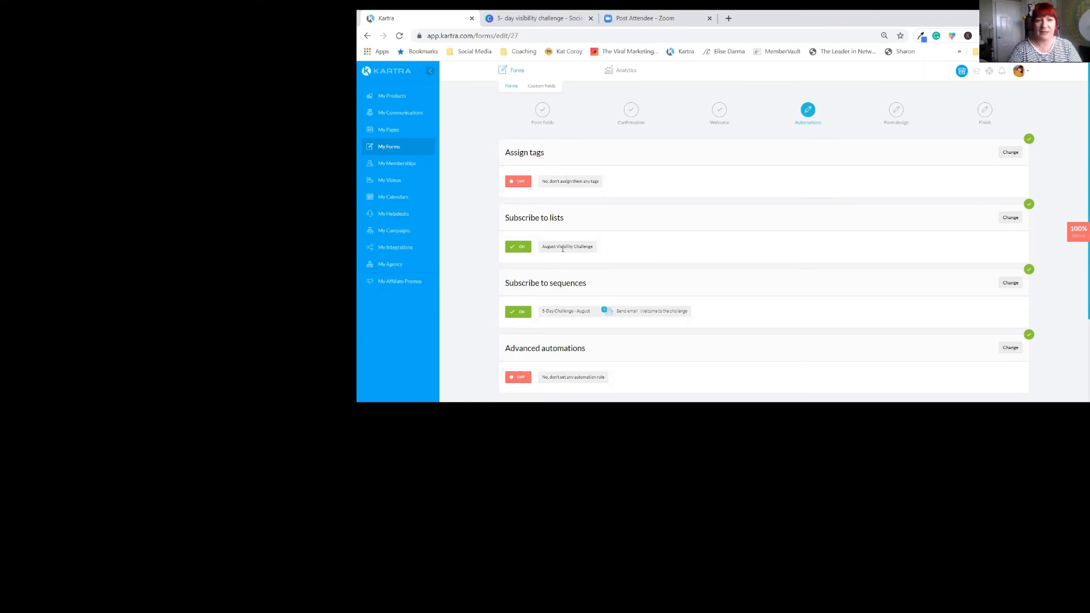
{"action": "mouse_move", "coordinate": [623, 310]}
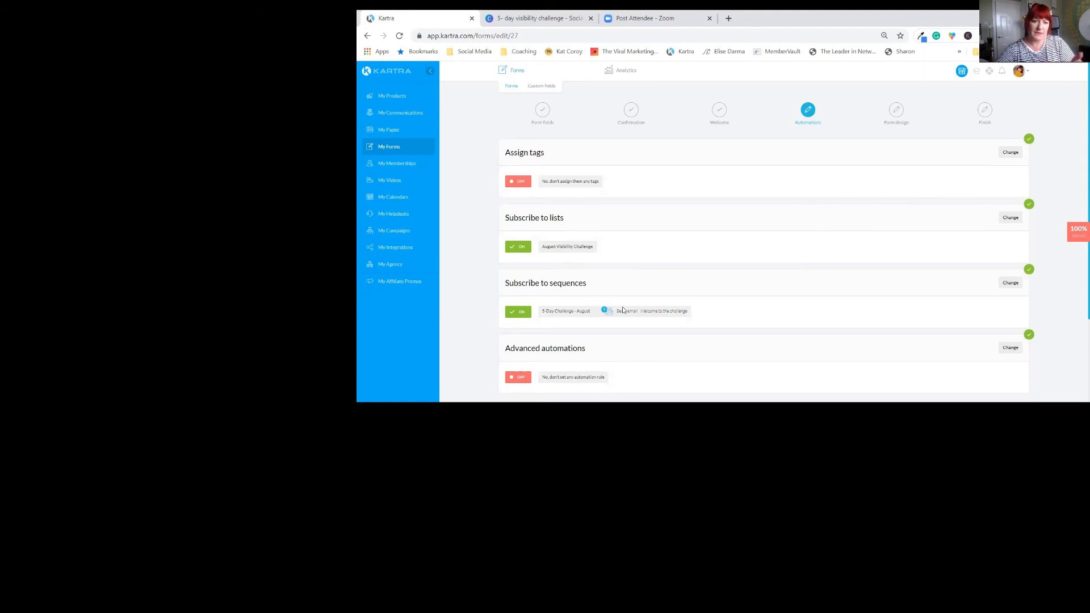
{"action": "mouse_move", "coordinate": [639, 314]}
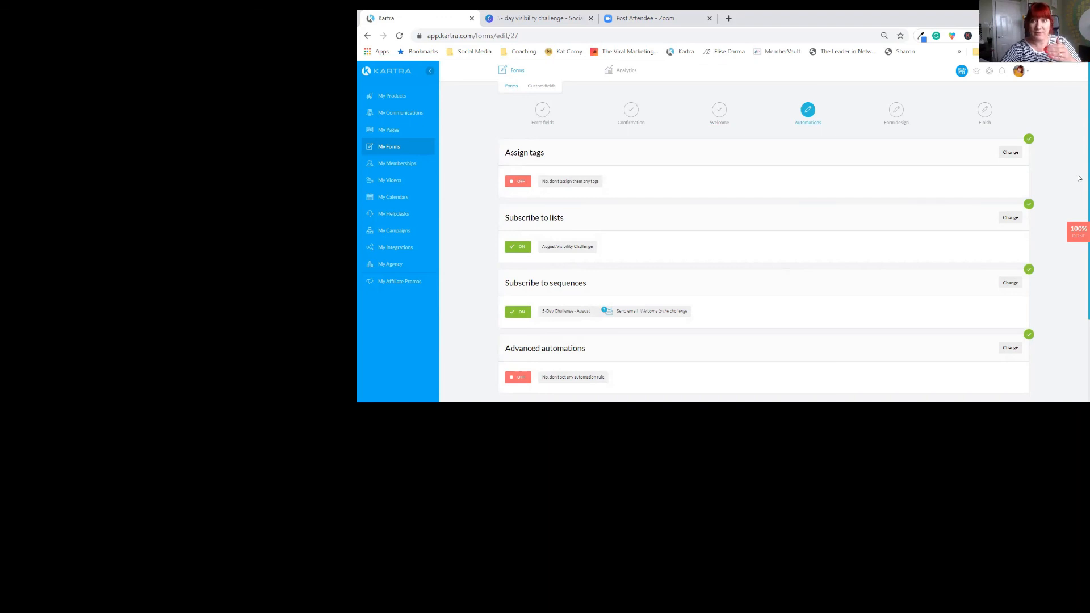
{"action": "scroll", "scroll_direction": "down", "scroll_amount": 3}
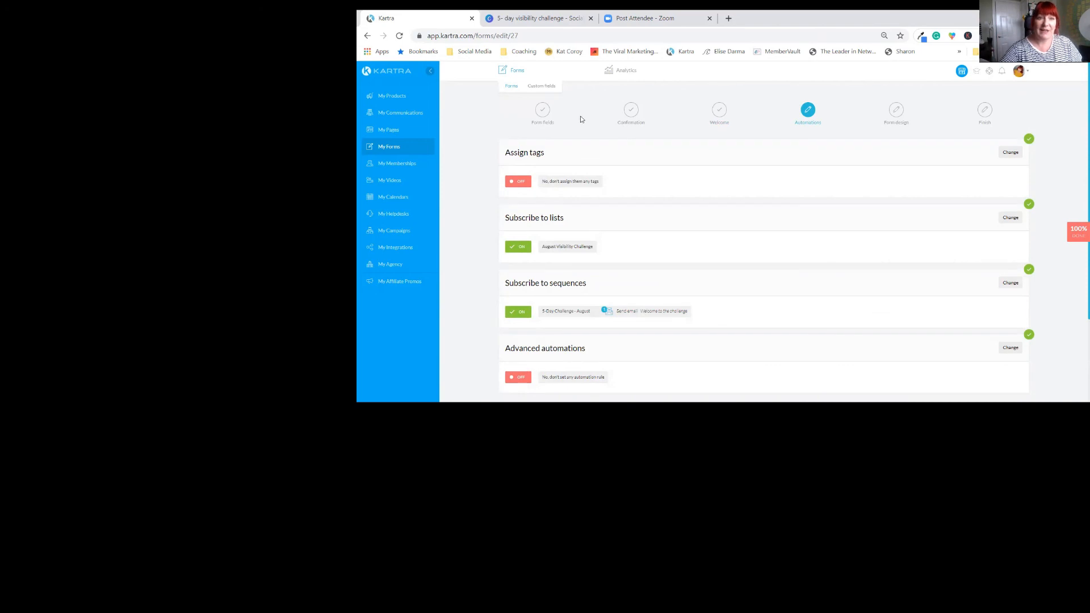
{"action": "mouse_move", "coordinate": [407, 165]}
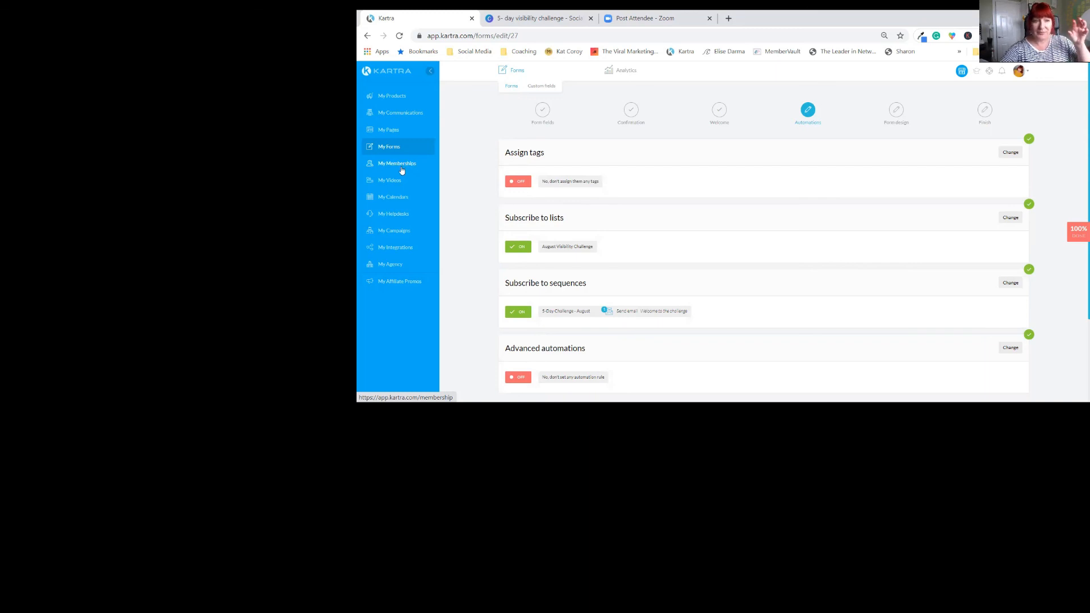
{"action": "mouse_move", "coordinate": [389, 150]}
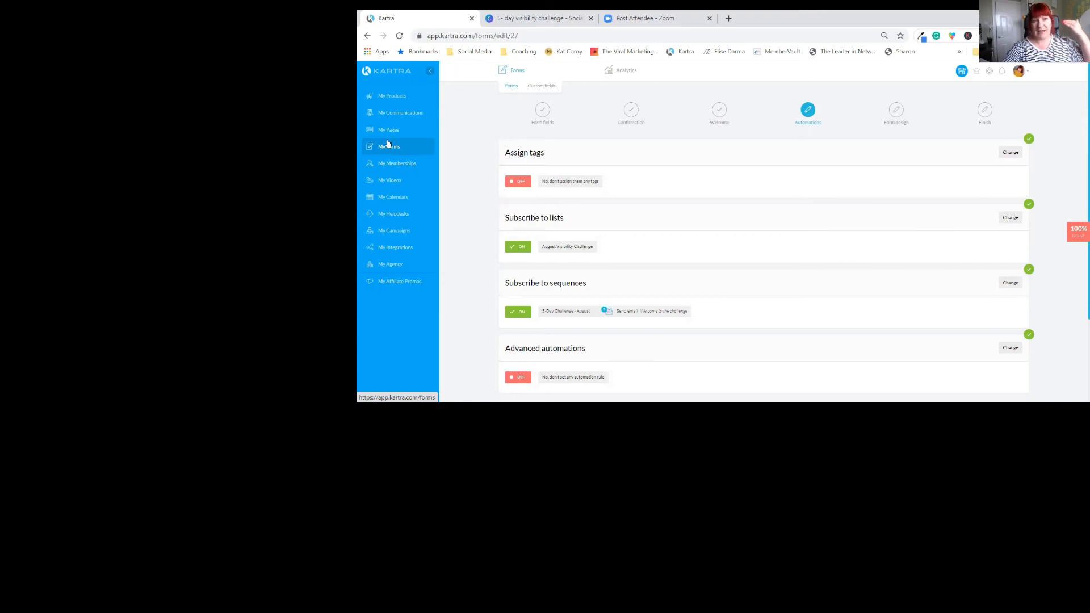
{"action": "mouse_move", "coordinate": [407, 112]}
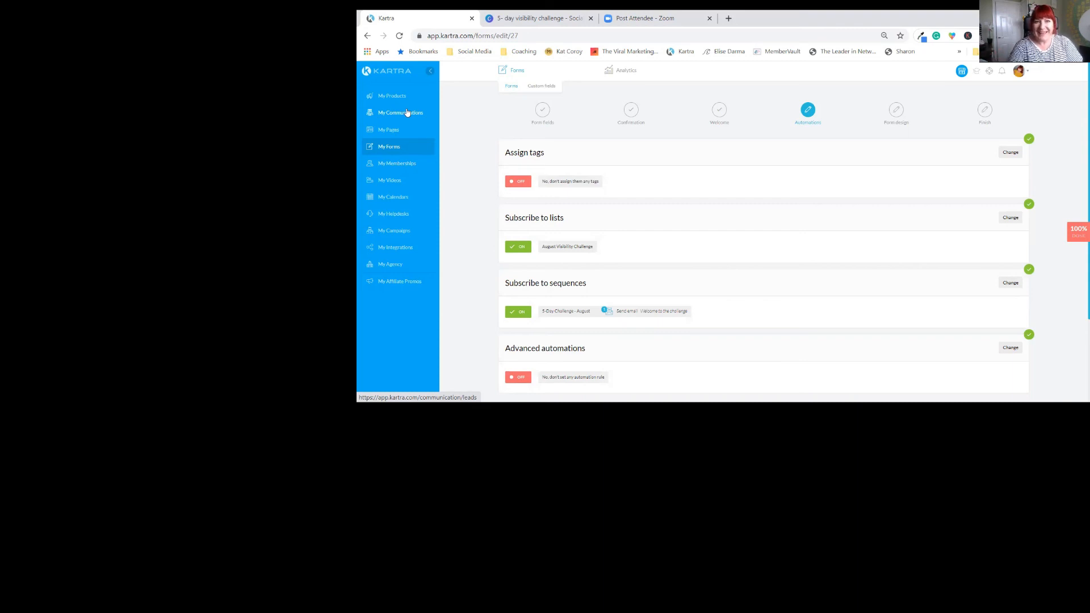
{"action": "mouse_move", "coordinate": [386, 99]}
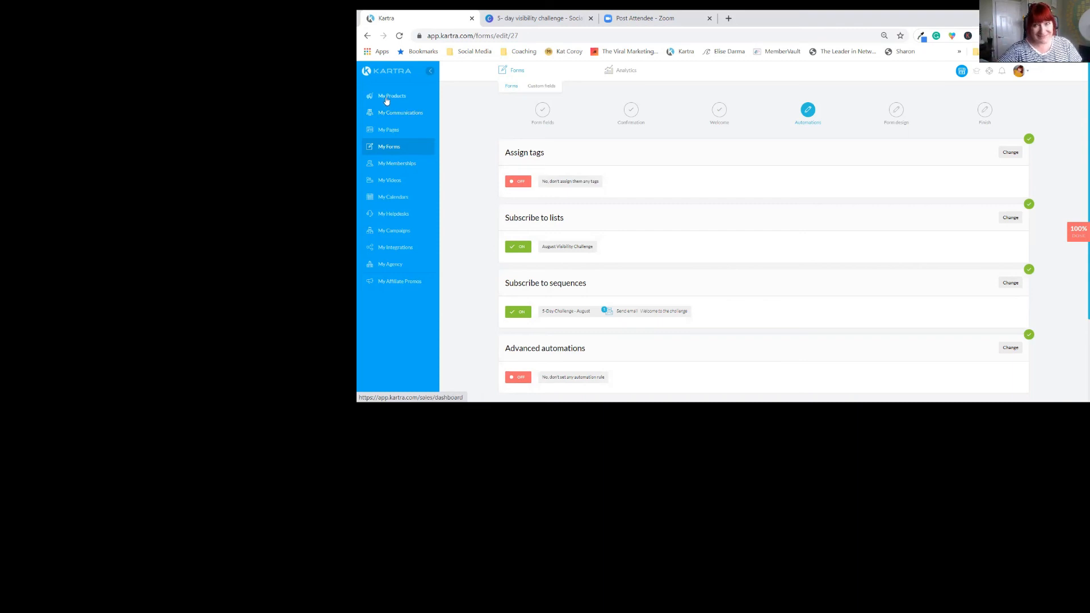
{"action": "mouse_move", "coordinate": [873, 27]}
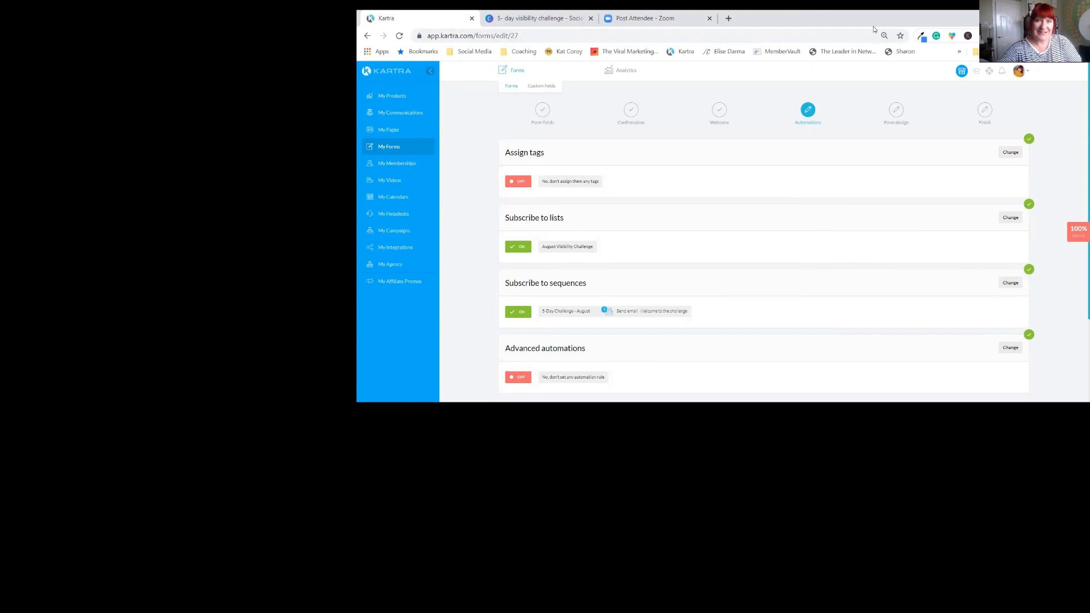
{"action": "mouse_move", "coordinate": [788, 35]}
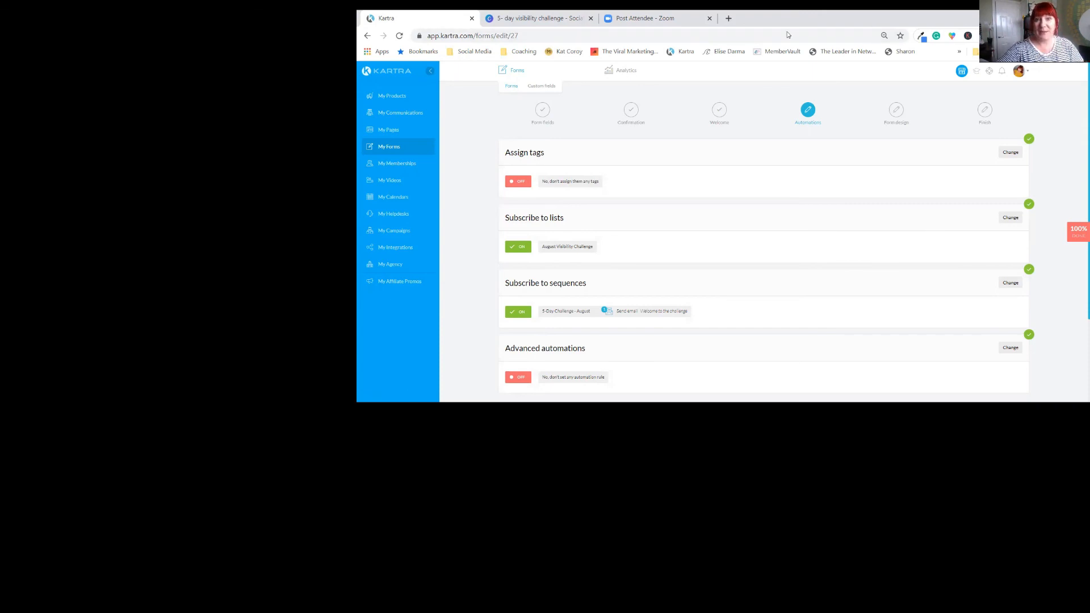